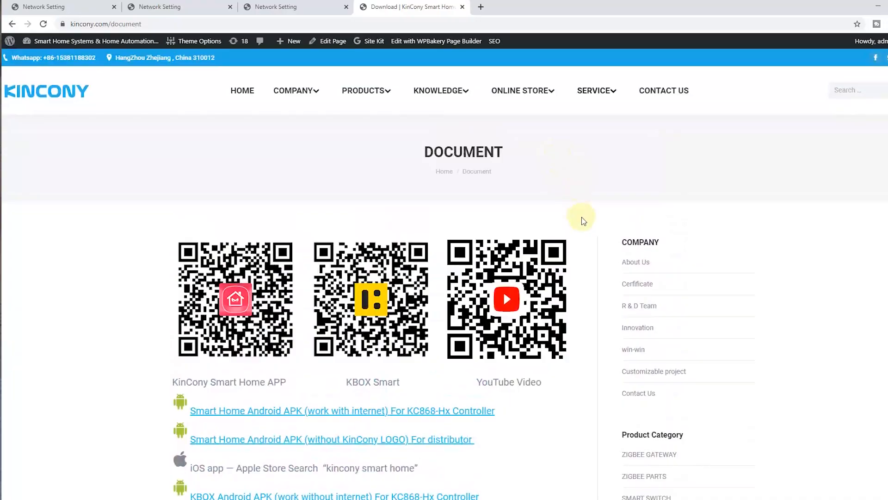
# Bring the Multi-Board-Ctrl for Windows download link into view on KinCony's Software & Document page
pyautogui.scroll(-3)
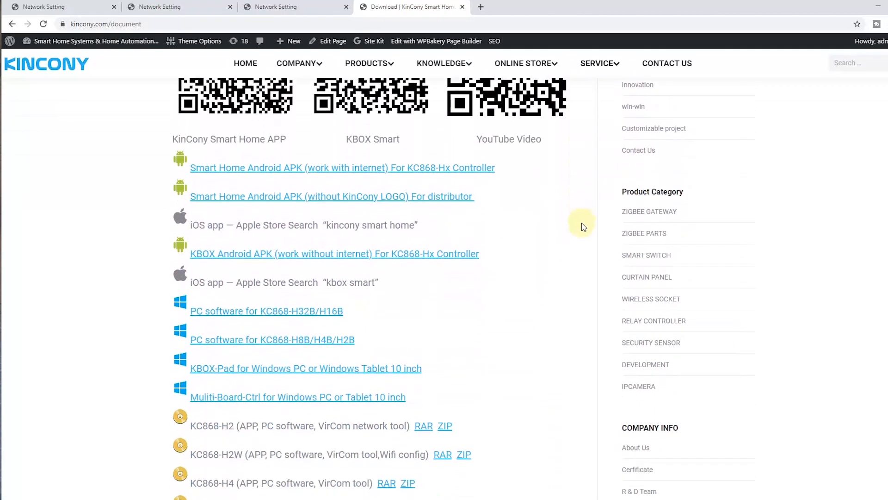
pyautogui.click(598, 63)
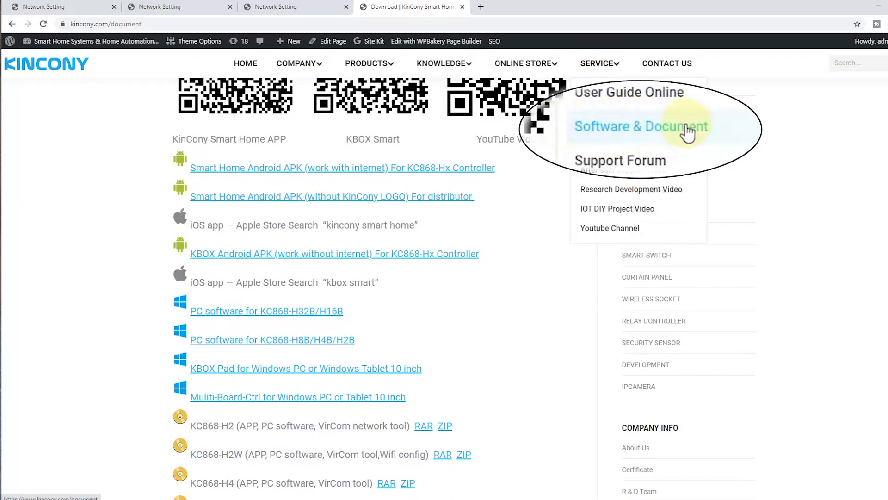
pyautogui.scroll(-3)
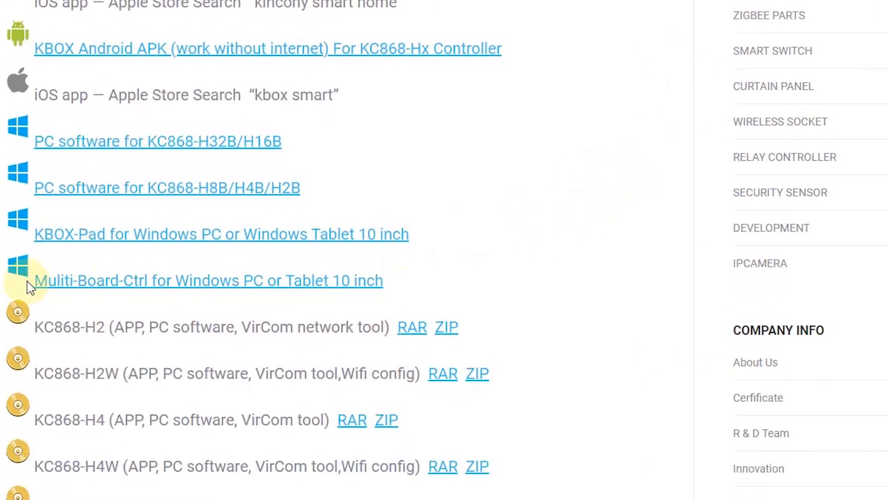
pyautogui.moveTo(267, 288)
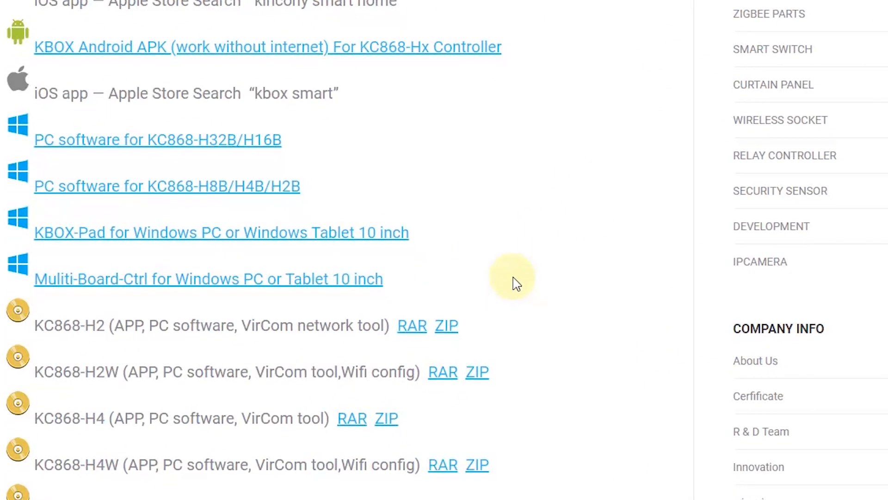
pyautogui.scroll(-3)
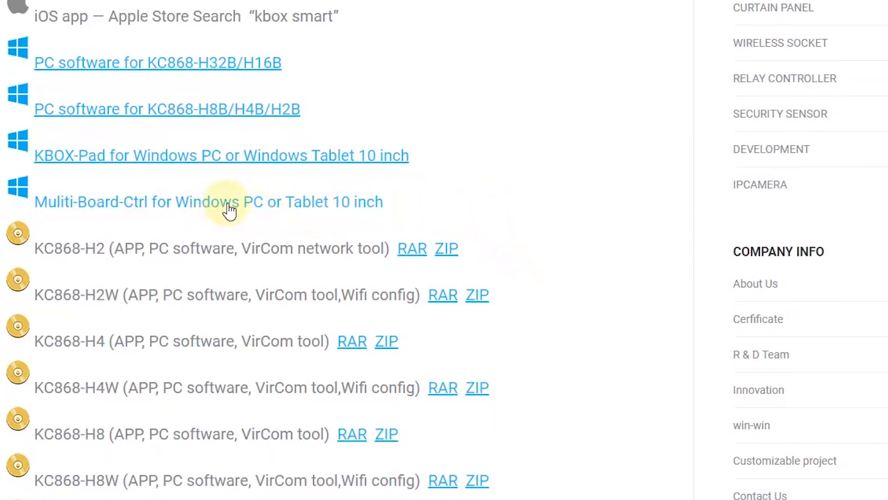
pyautogui.moveTo(249, 211)
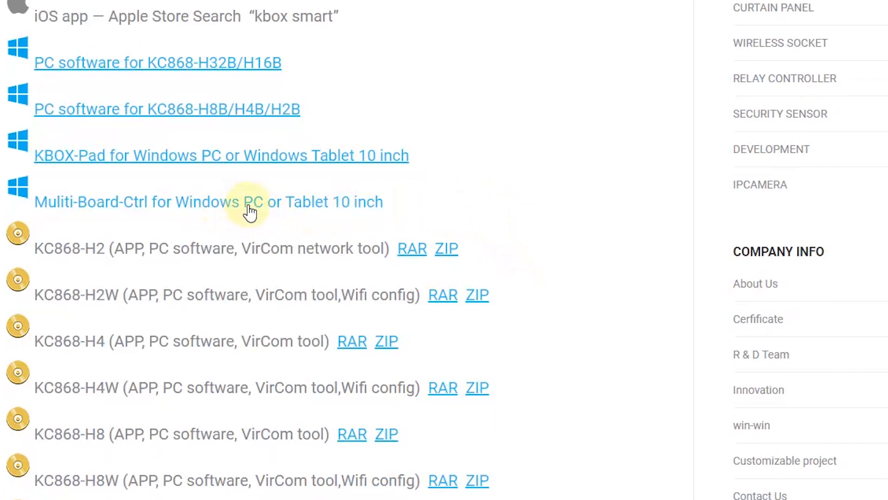
pyautogui.moveTo(322, 214)
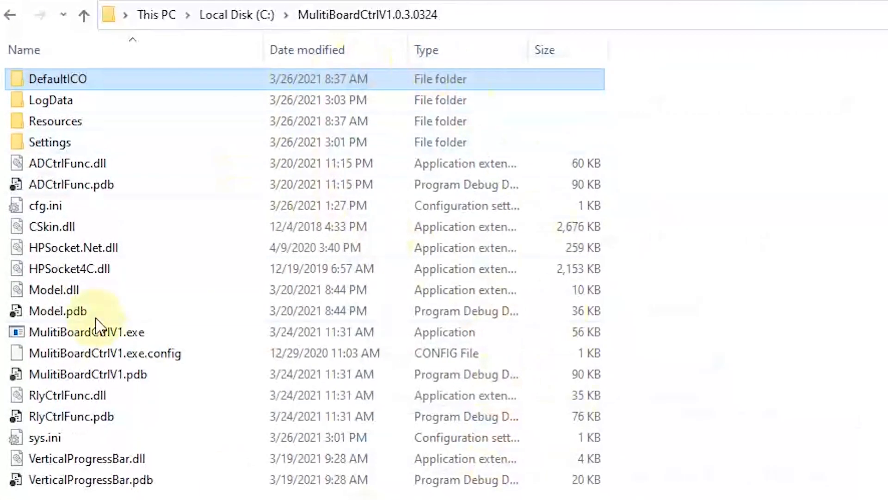
# Launch MulitiBoardCtrlV1.exe from C:\MulitiBoardCtrlV1.0.3.0324, bringing up its Welcome window
pyautogui.click(88, 332)
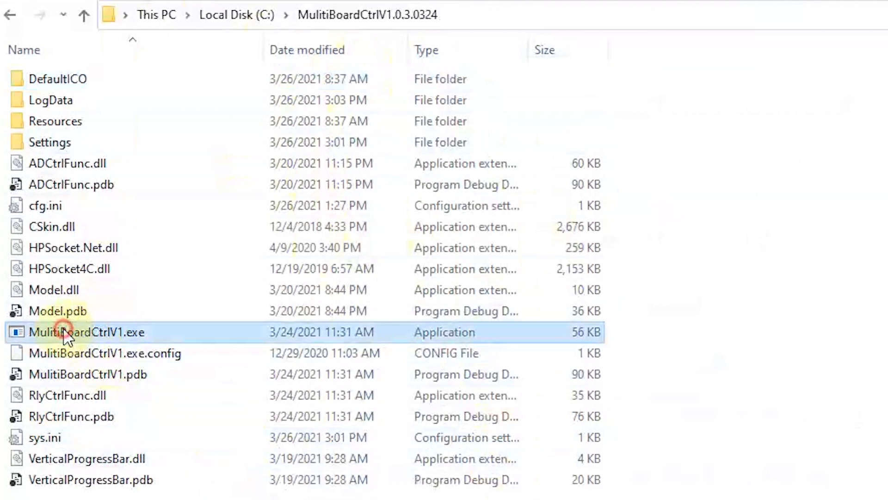
pyautogui.moveTo(173, 337)
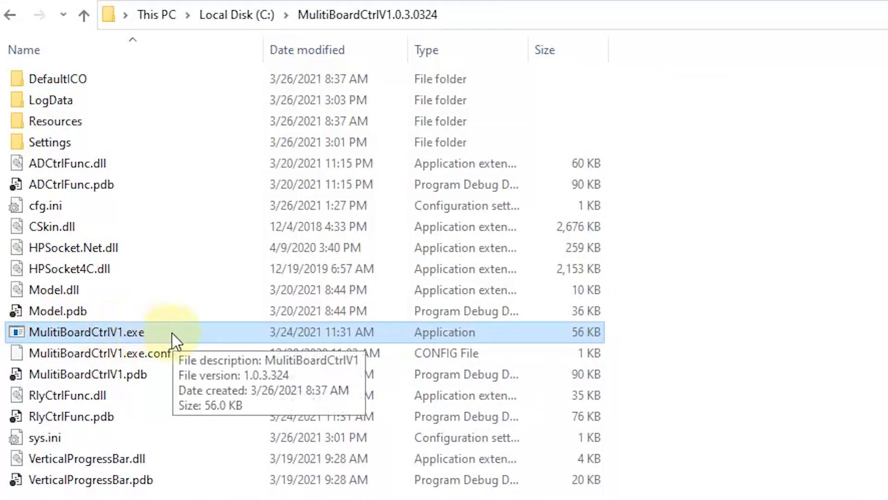
pyautogui.doubleClick(87, 332)
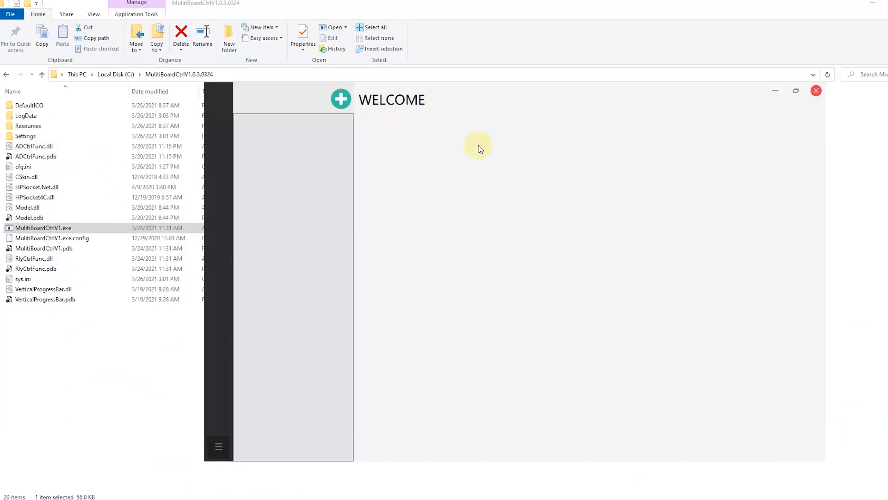
pyautogui.moveTo(231, 496)
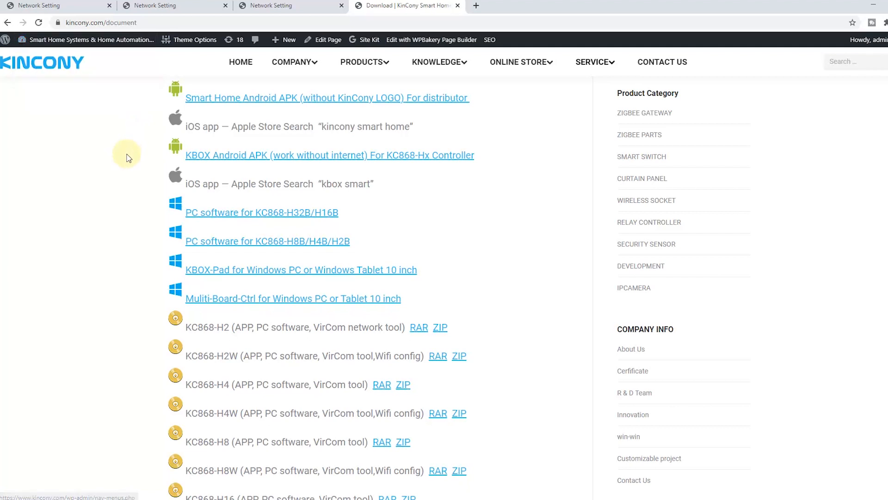
# Look up the board's IP 192.168.1.203 and port 4196 on the KC868 Network Setting page, copying the IP
pyautogui.click(53, 5)
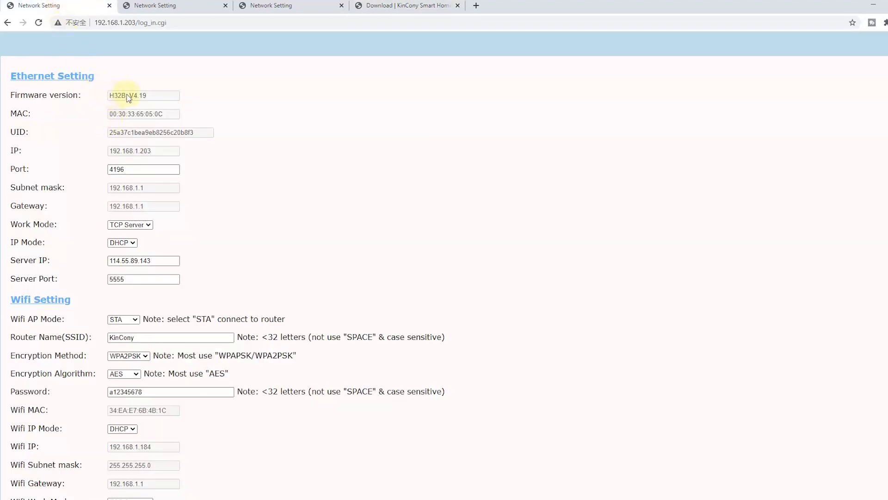
pyautogui.tripleClick(143, 150)
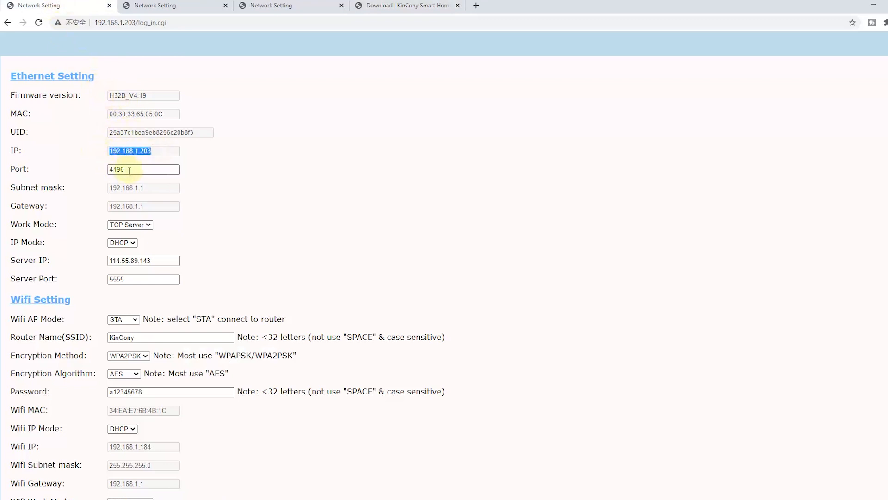
pyautogui.click(175, 6)
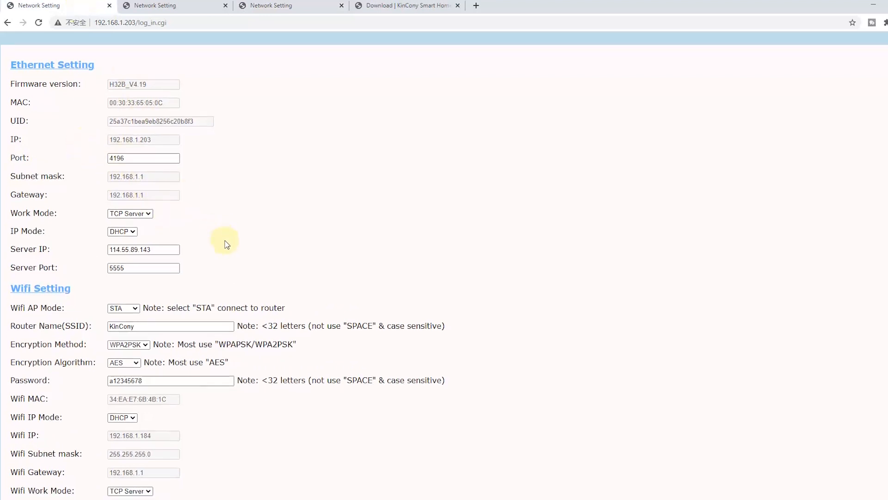
pyautogui.scroll(-3)
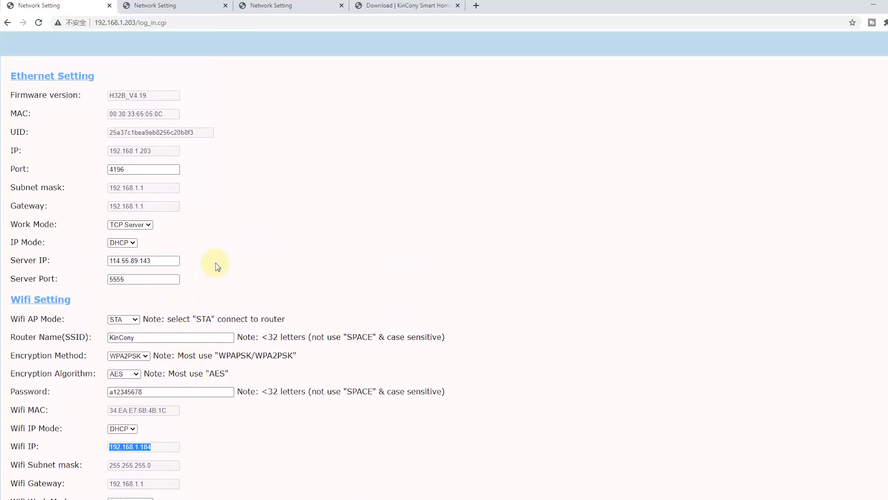
pyautogui.click(142, 168)
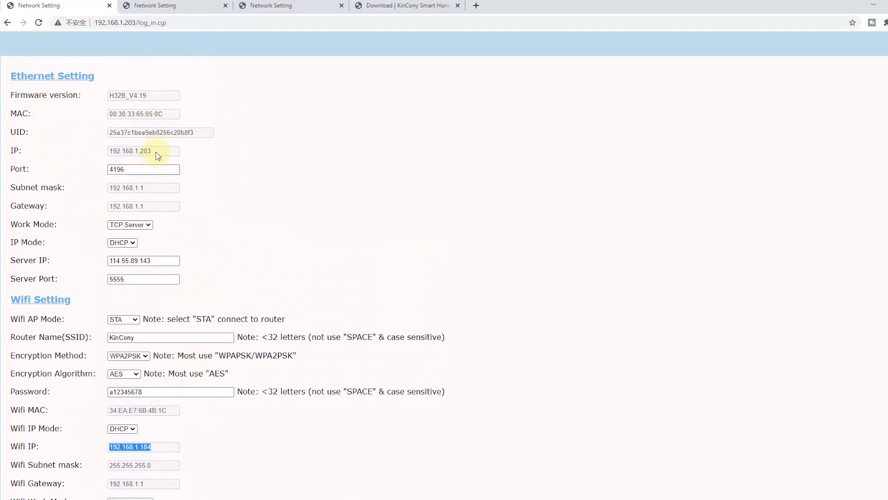
pyautogui.rightClick(130, 151)
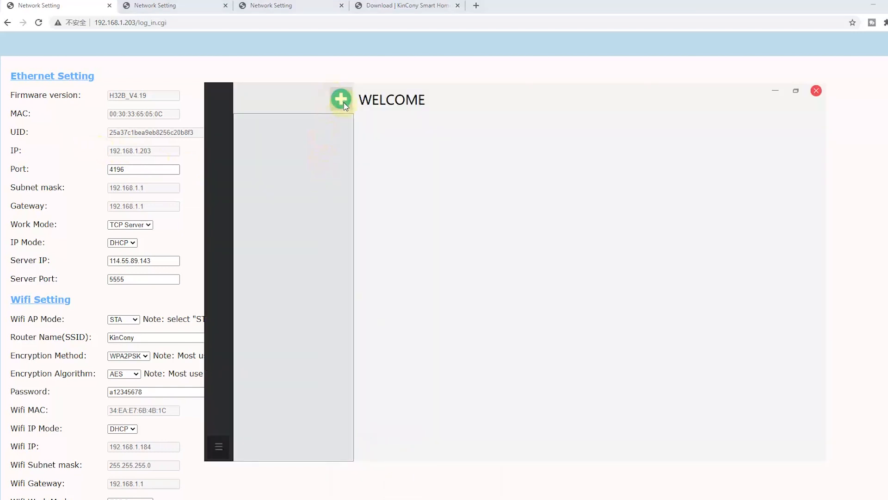
# Add a Relay Board named H32B-1 at IP 192.168.1.203, port 4196
pyautogui.click(340, 99)
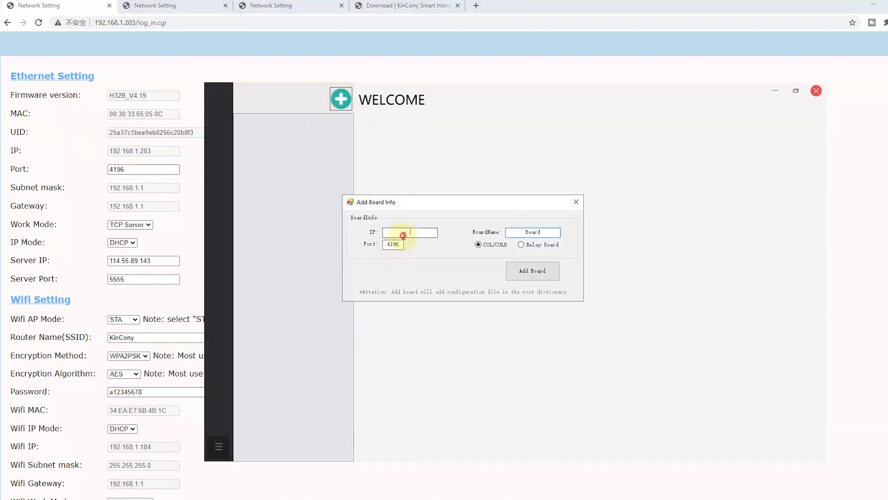
pyautogui.write('192.168.1.203')
pyautogui.click(533, 231)
pyautogui.write('H')
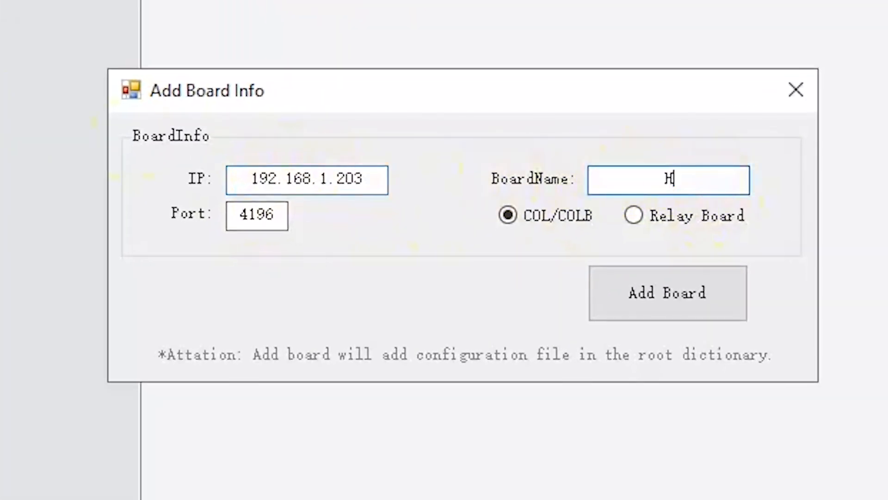
pyautogui.write('32B-1')
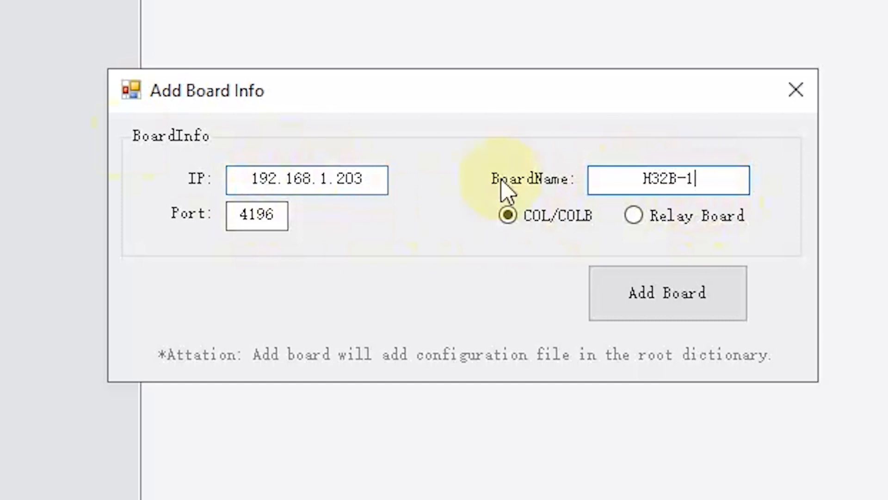
pyautogui.click(633, 216)
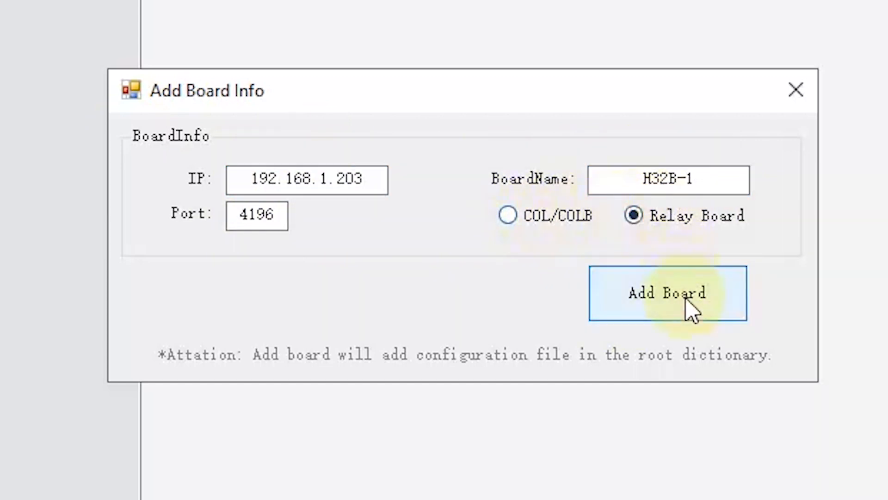
pyautogui.click(668, 293)
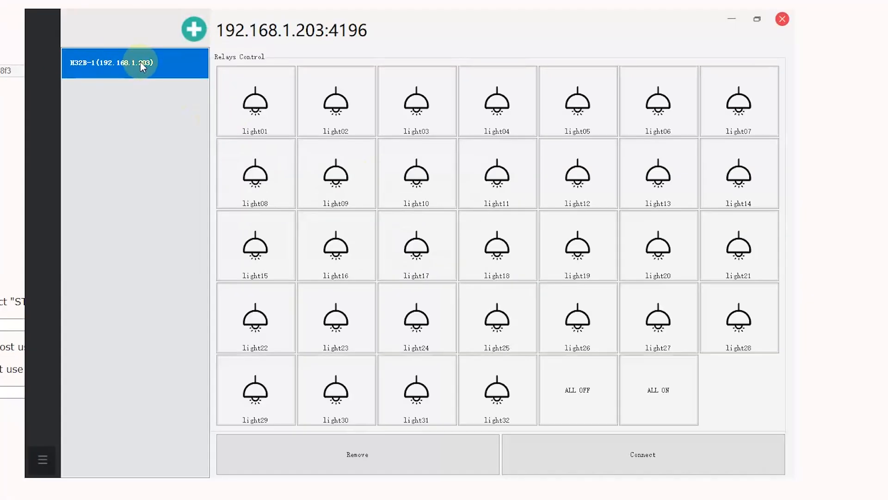
# Display the H32B-1 Relays Control panel listing light01–light32 with all-on and all-off switches
pyautogui.click(336, 390)
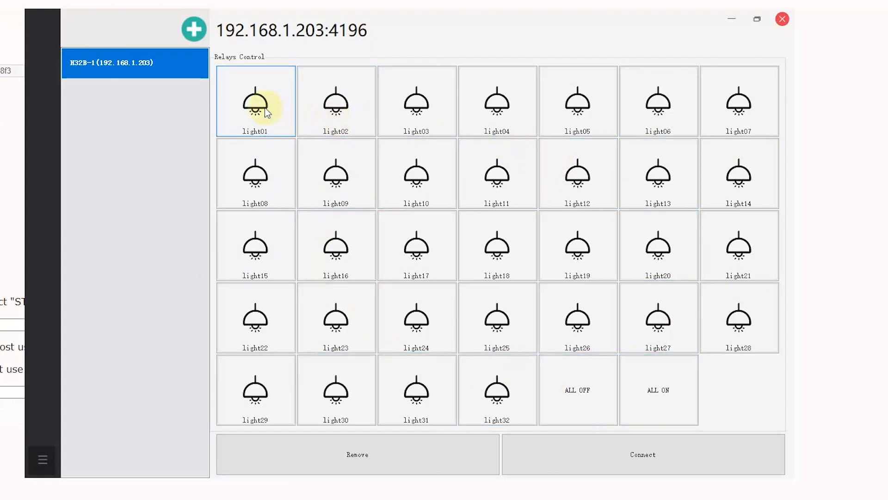
pyautogui.moveTo(282, 107)
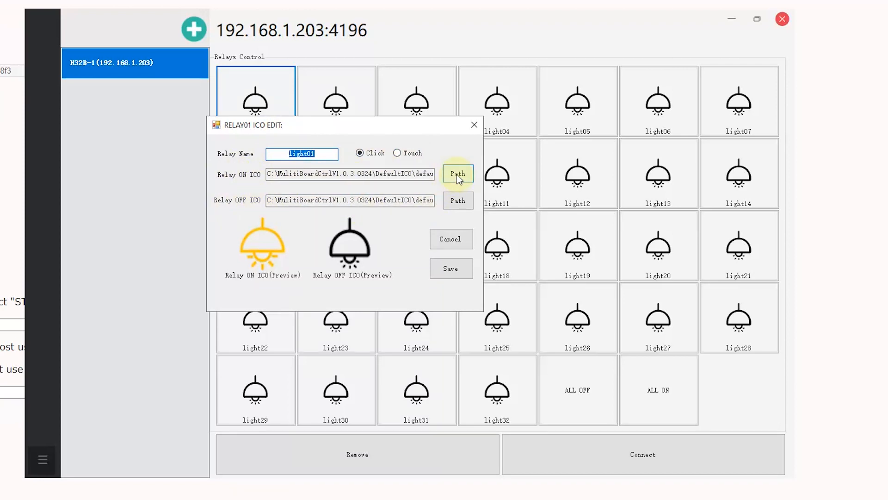
# Choose light_50pix.png from the DefaultICO folder as light01's relay-on icon
pyautogui.click(457, 173)
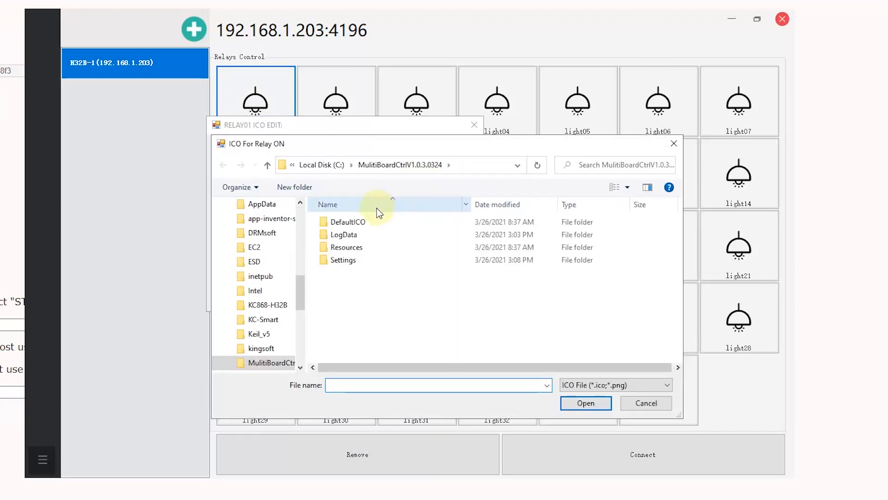
pyautogui.click(348, 221)
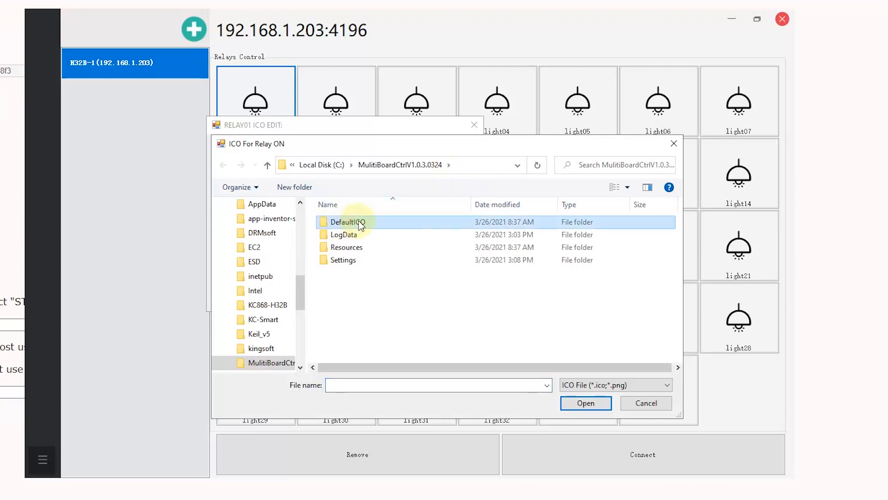
pyautogui.doubleClick(349, 221)
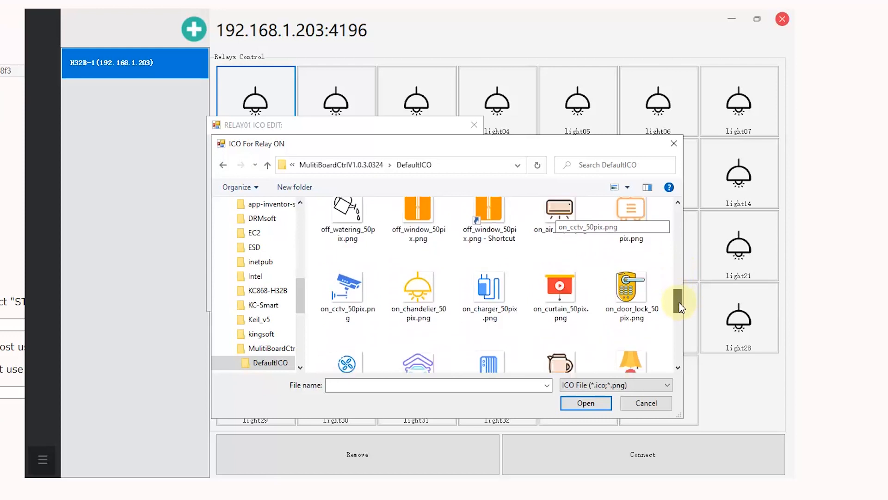
pyautogui.scroll(-3)
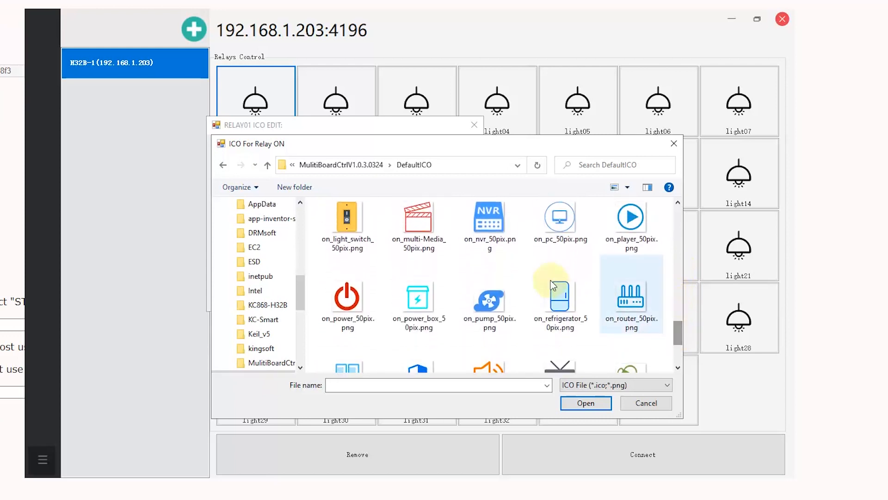
pyautogui.moveTo(624, 297)
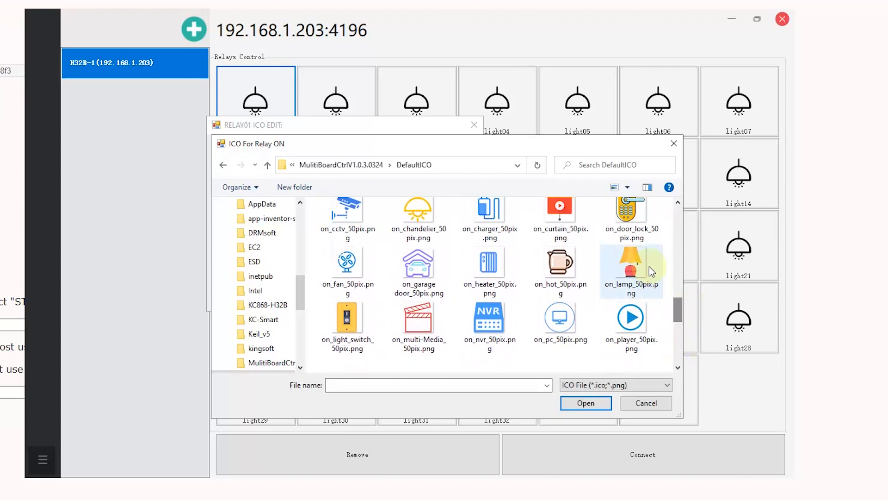
pyautogui.moveTo(628, 296)
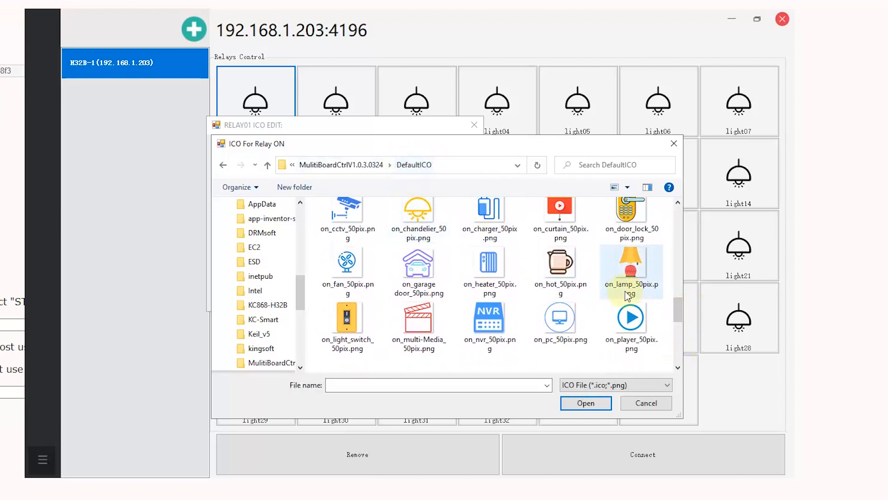
pyautogui.scroll(-3)
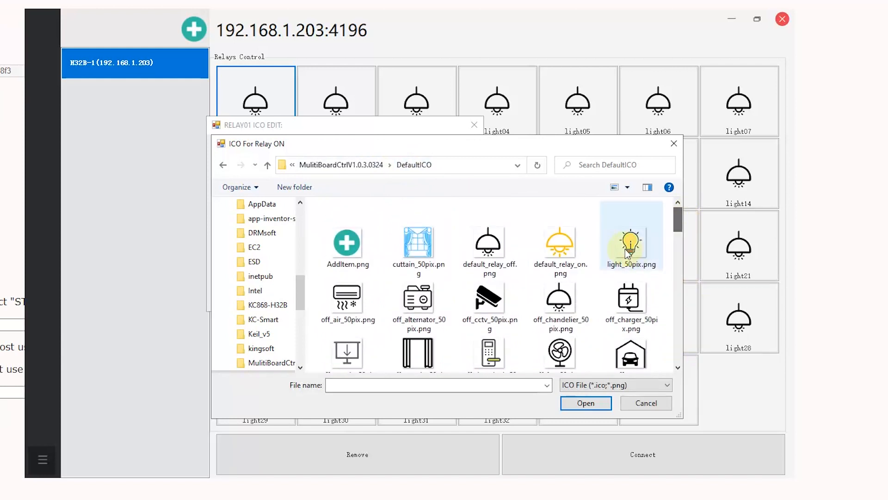
pyautogui.click(630, 238)
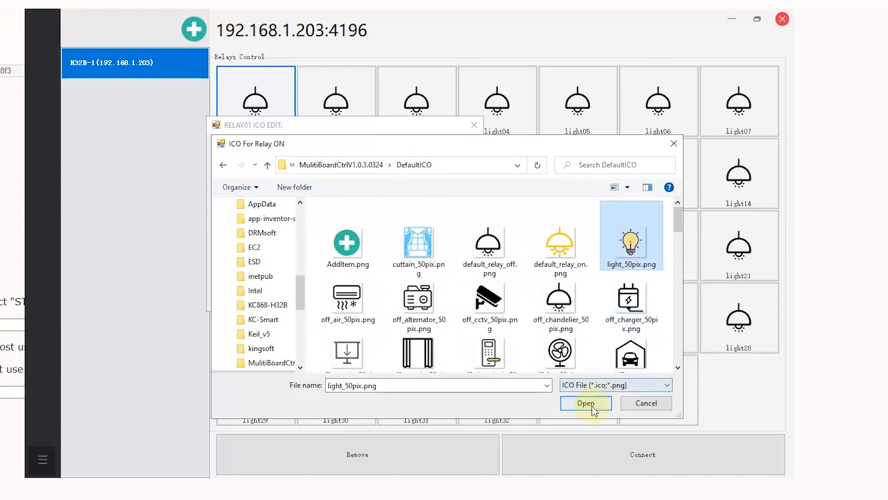
pyautogui.click(585, 402)
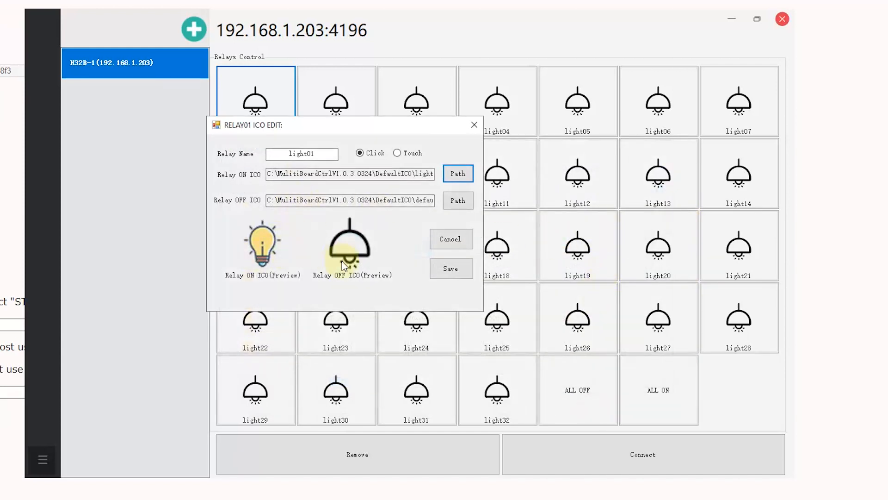
pyautogui.moveTo(328, 248)
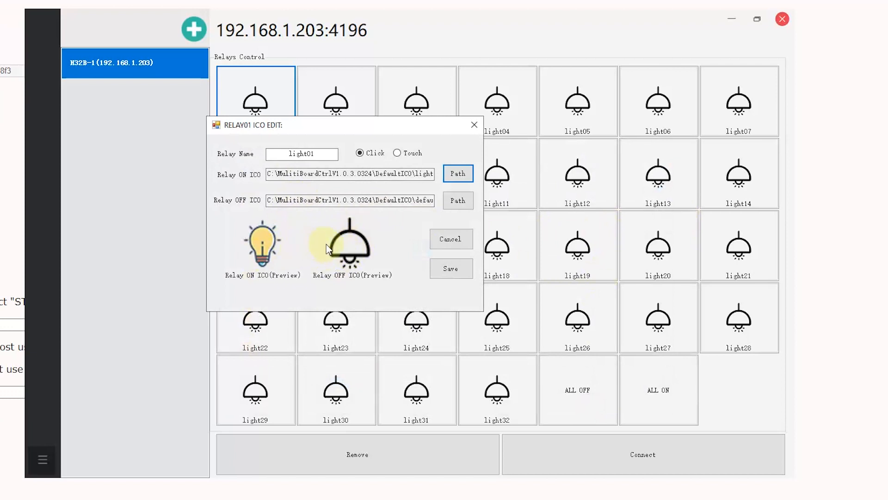
# Choose off_light_50pix.png as light01's relay-off icon
pyautogui.click(457, 201)
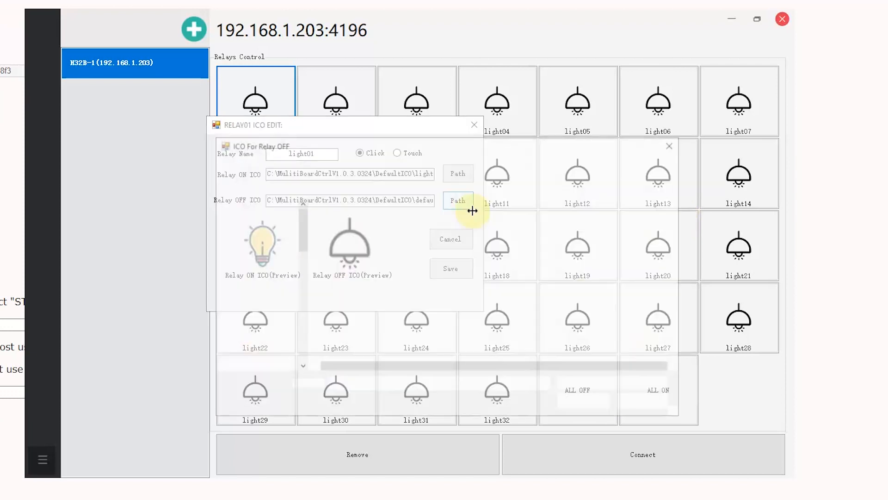
pyautogui.click(458, 201)
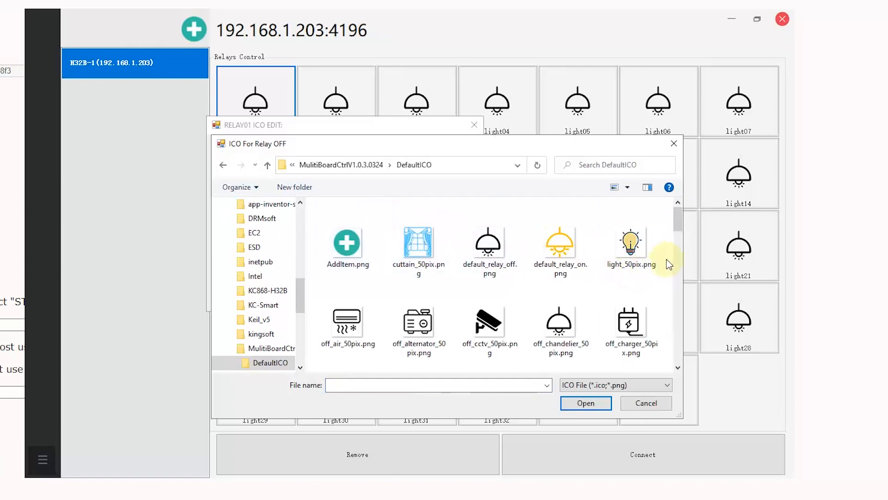
pyautogui.scroll(-3)
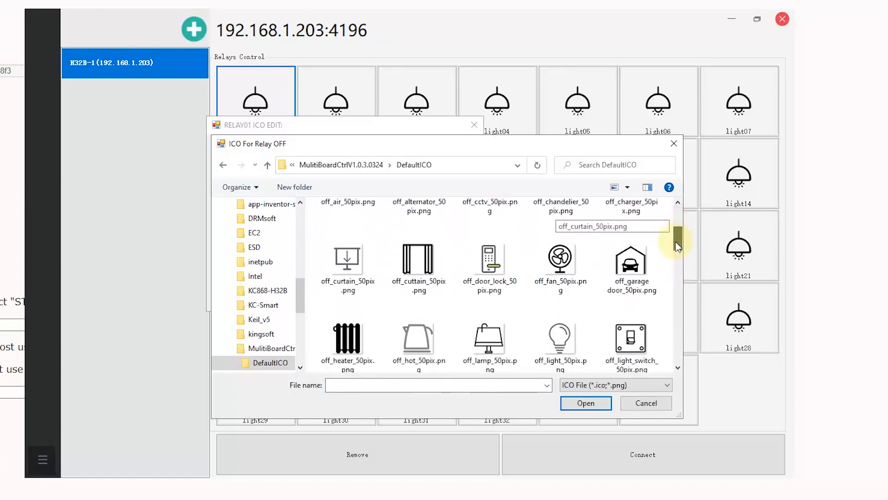
pyautogui.click(560, 289)
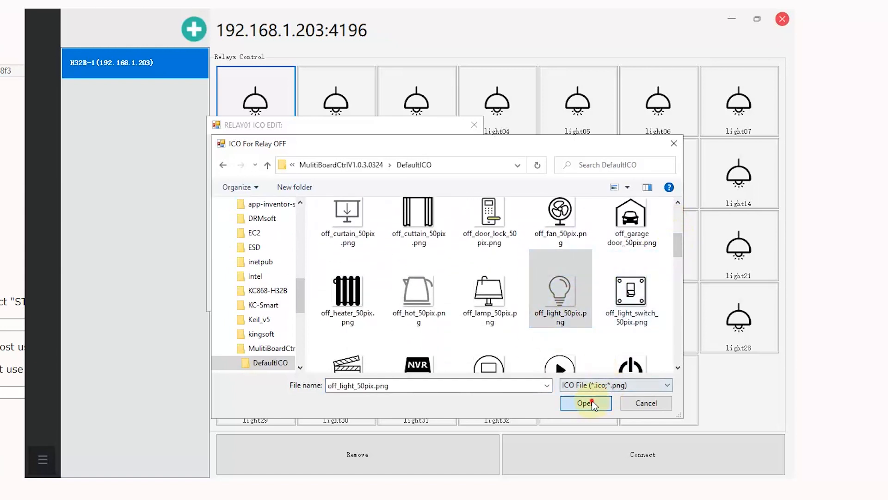
pyautogui.click(585, 403)
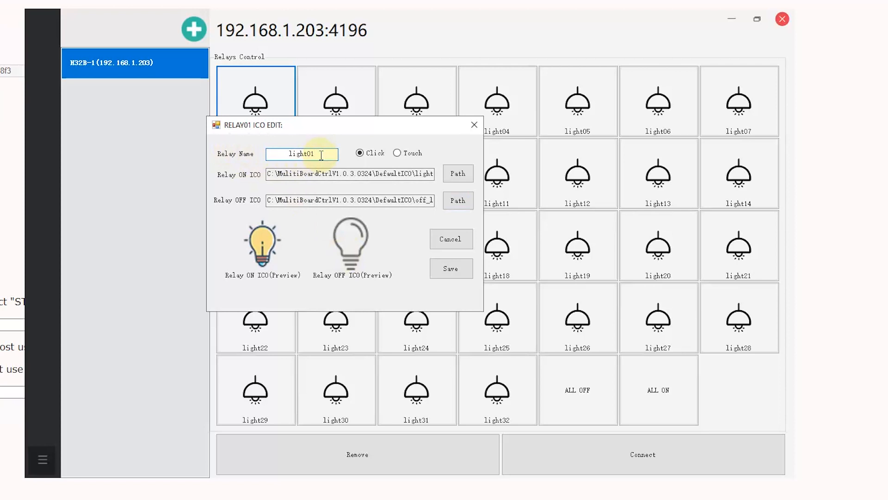
# Rename Relay01 to lamp and save its name with the new bulb icons
pyautogui.press('Backspace')
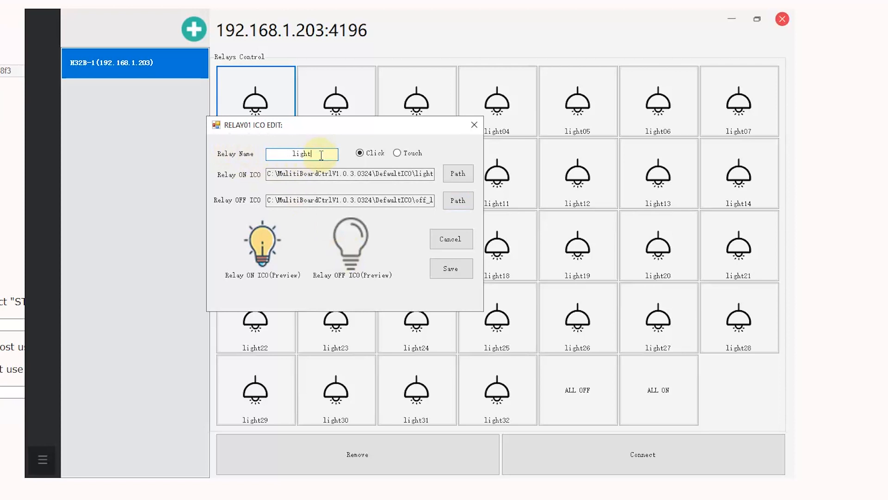
pyautogui.write('lamp')
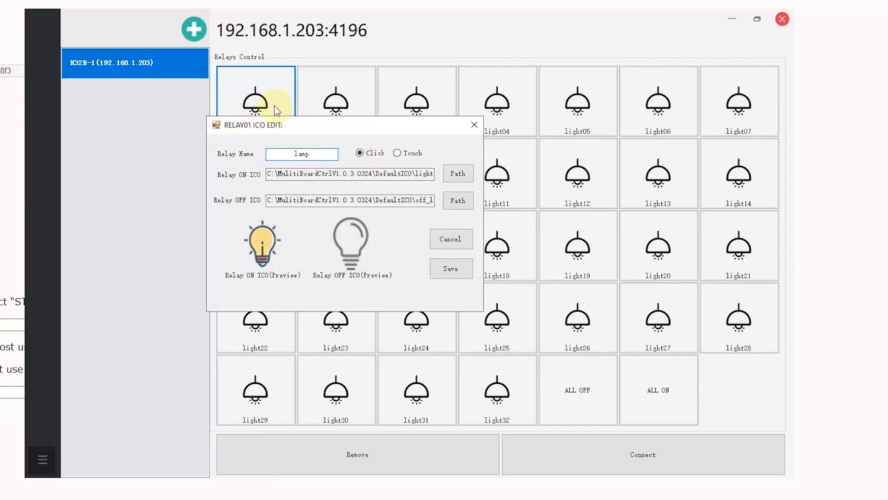
pyautogui.click(302, 155)
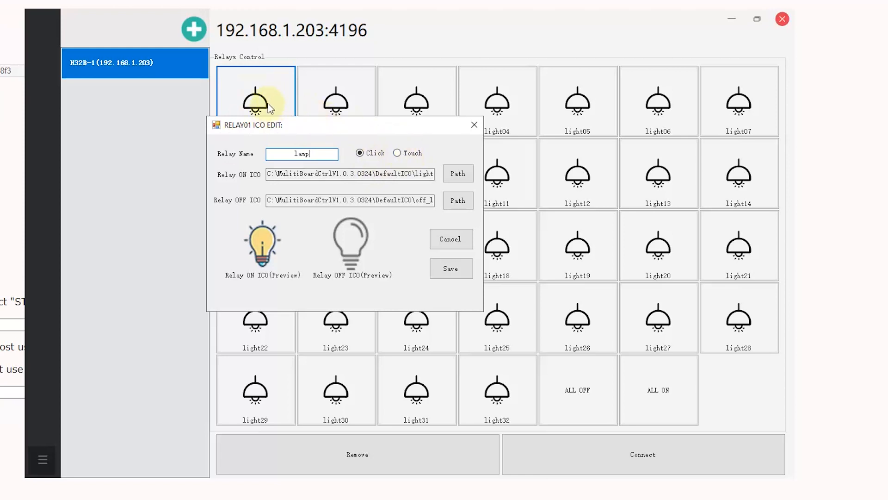
pyautogui.moveTo(398, 165)
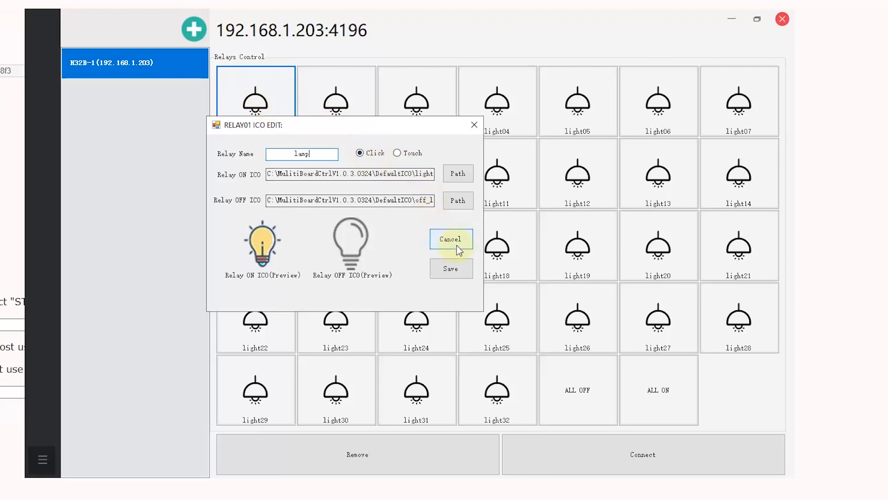
pyautogui.click(450, 268)
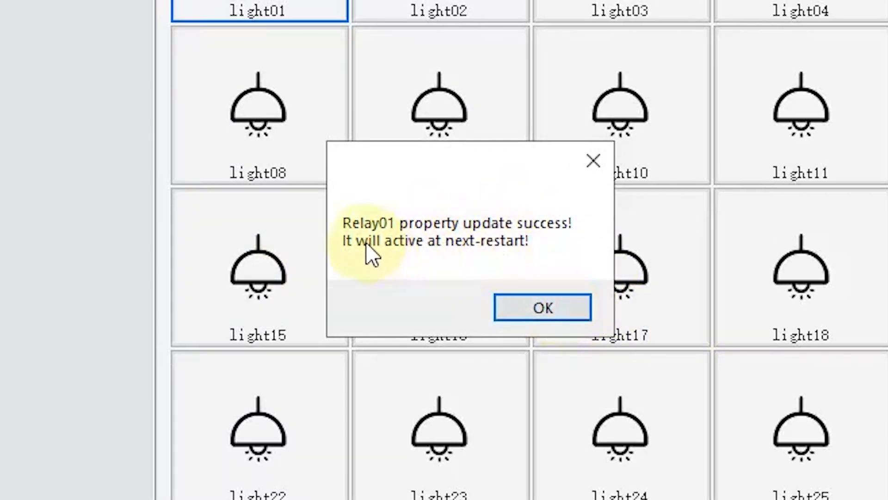
pyautogui.click(541, 307)
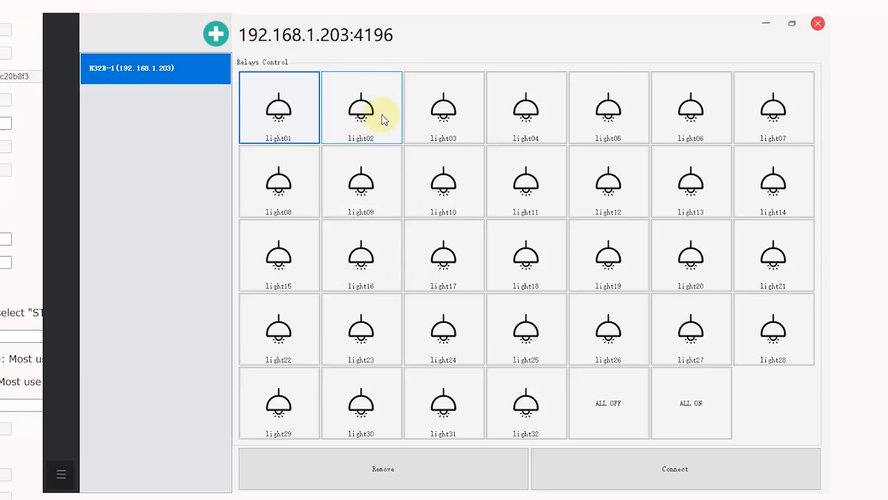
# Switch relay light02 from click mode to Touch mode and save it
pyautogui.doubleClick(362, 107)
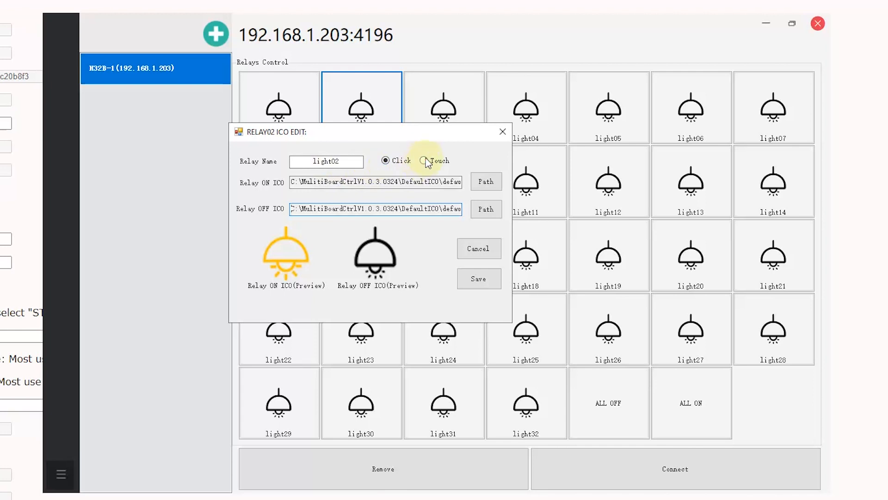
pyautogui.click(427, 160)
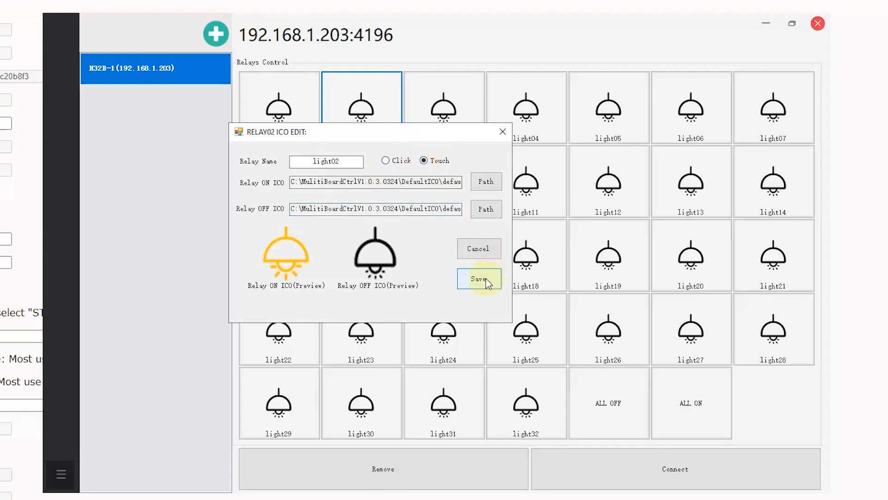
pyautogui.click(478, 279)
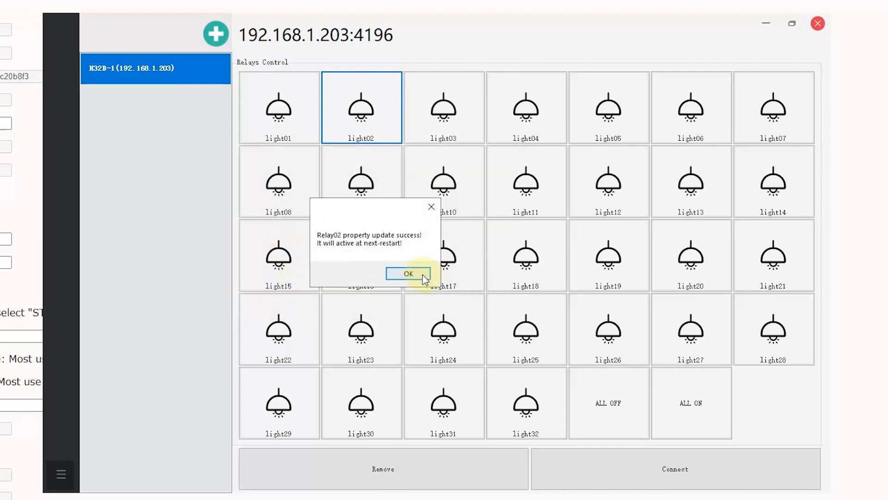
pyautogui.click(407, 273)
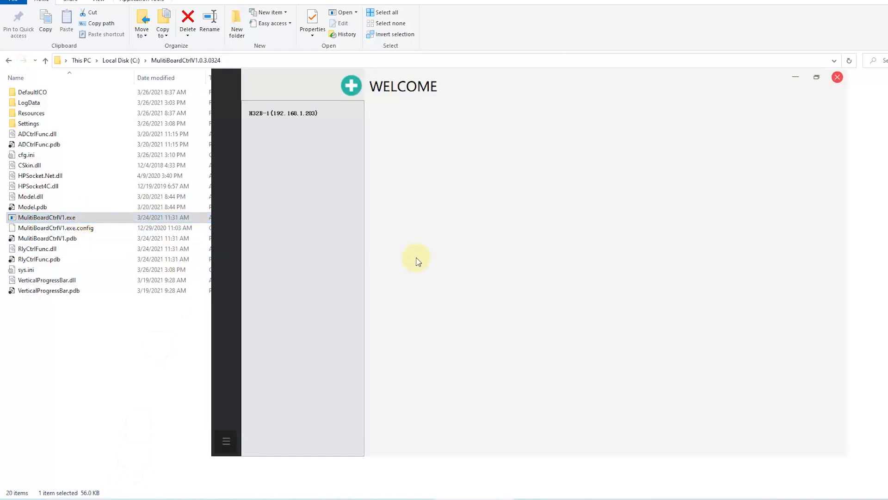
# Connect to H32B-1 and toggle the lamp, light02 and neighbouring relay tiles on and off
pyautogui.click(284, 113)
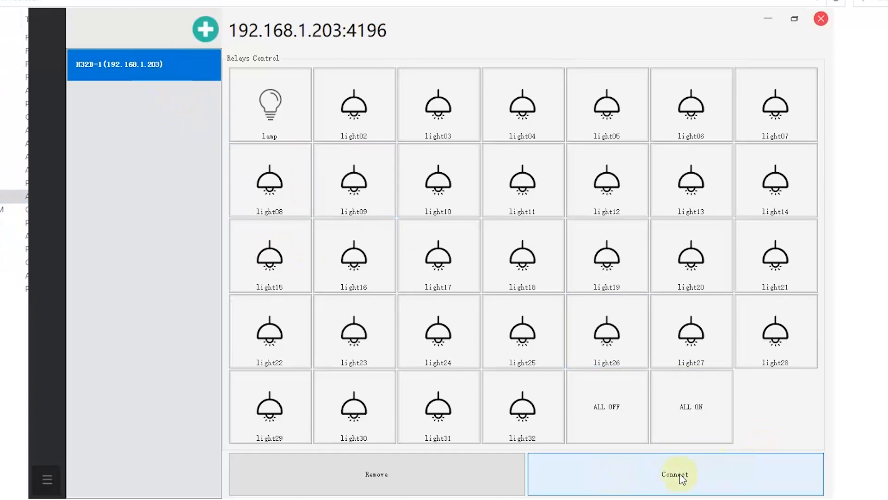
pyautogui.click(675, 474)
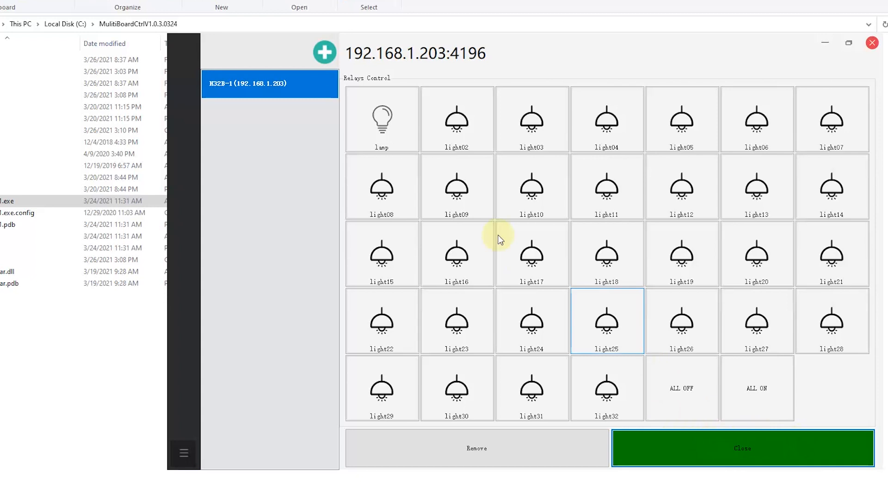
pyautogui.click(383, 119)
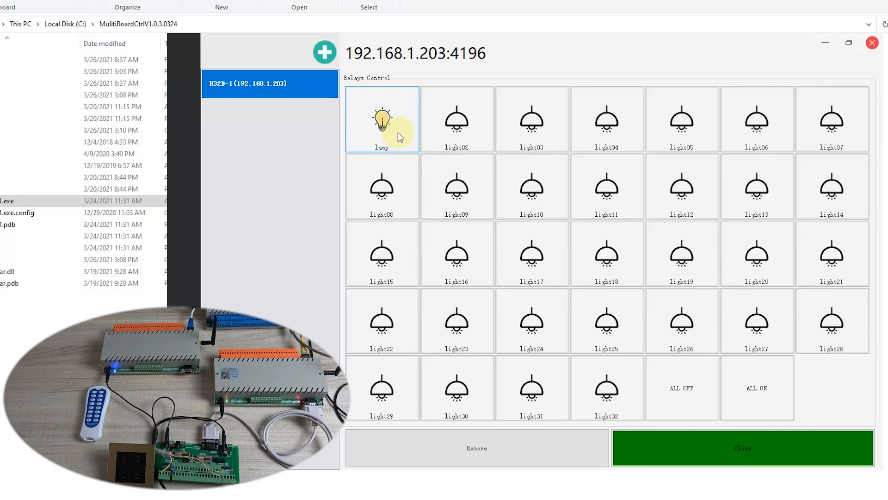
pyautogui.click(458, 120)
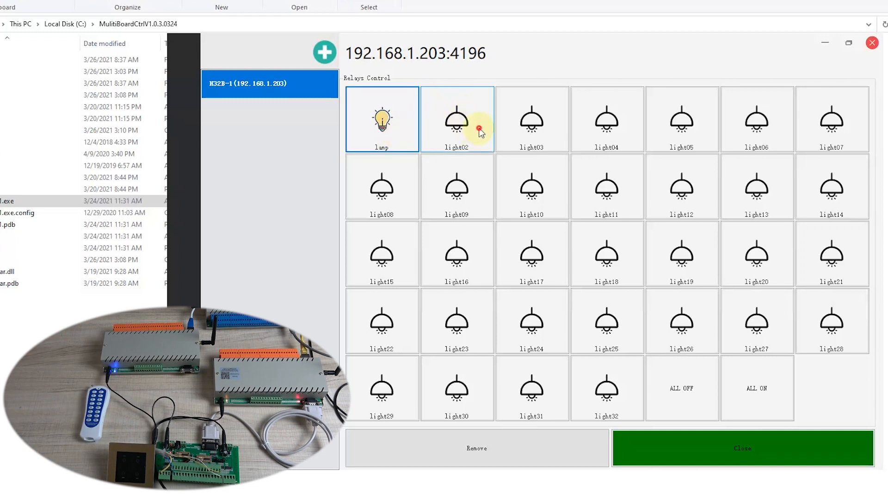
pyautogui.click(457, 119)
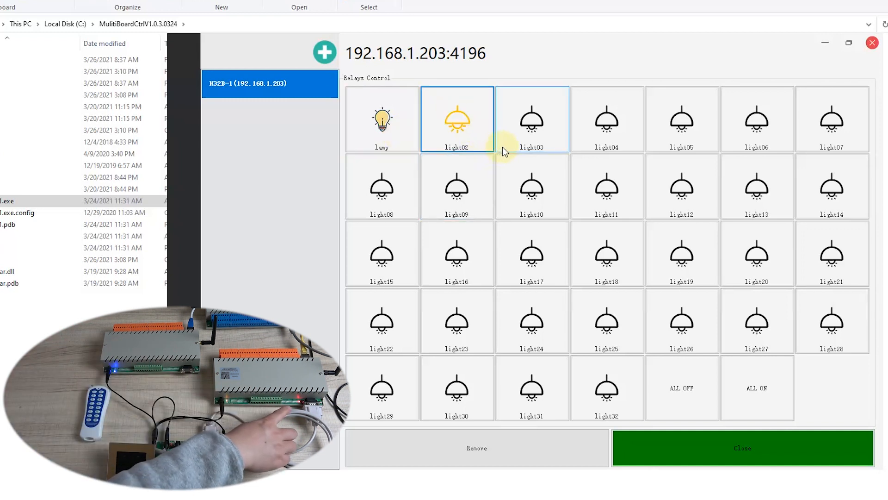
pyautogui.click(457, 120)
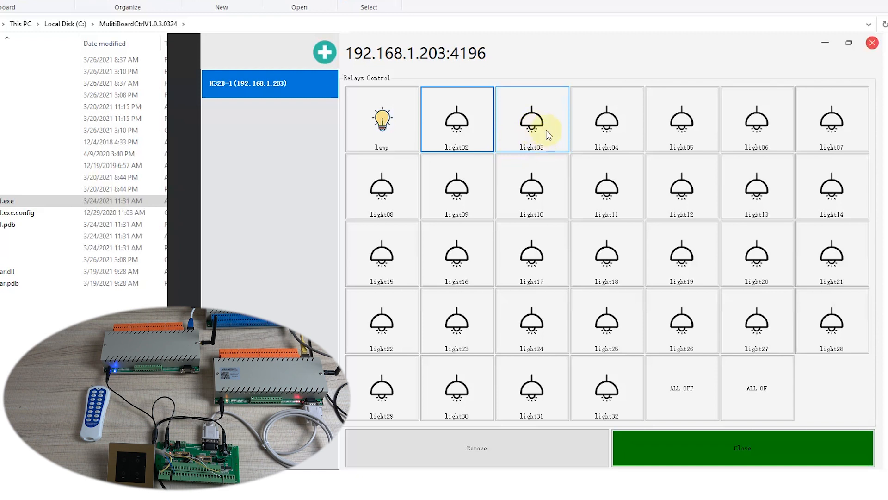
pyautogui.click(756, 120)
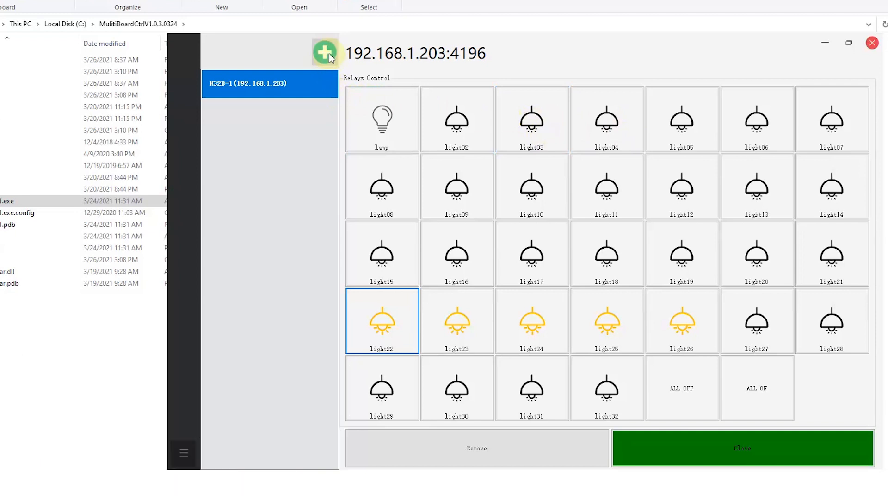
# Add relay board H32B-2 at 192.168.1.61, port 4197, to the board list
pyautogui.click(324, 51)
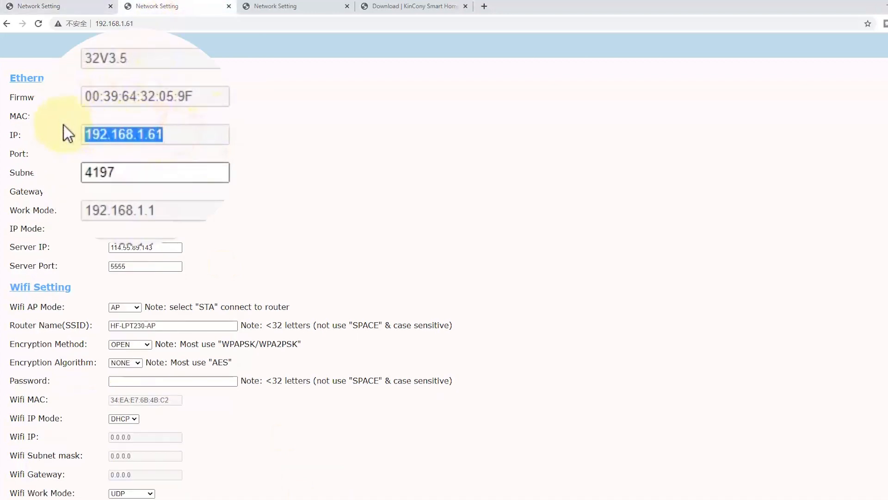
pyautogui.moveTo(407, 439)
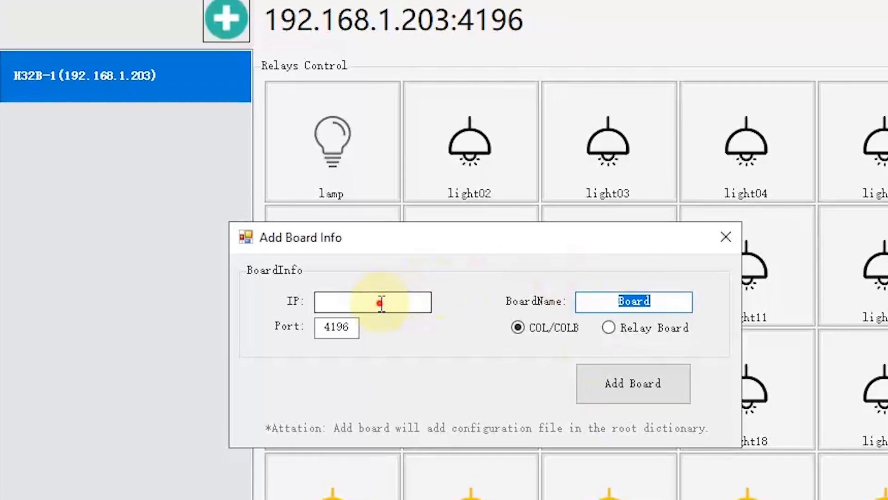
pyautogui.write('192.168.1.61')
pyautogui.click(336, 328)
pyautogui.write('4197')
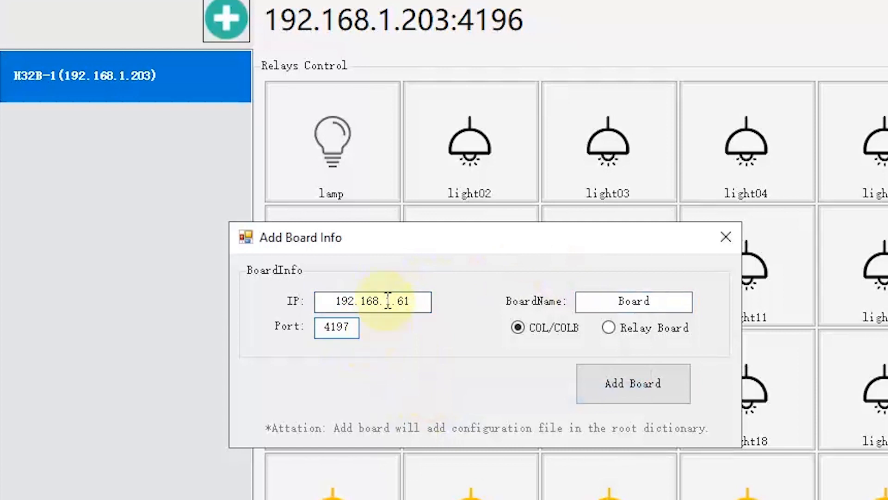
pyautogui.click(609, 328)
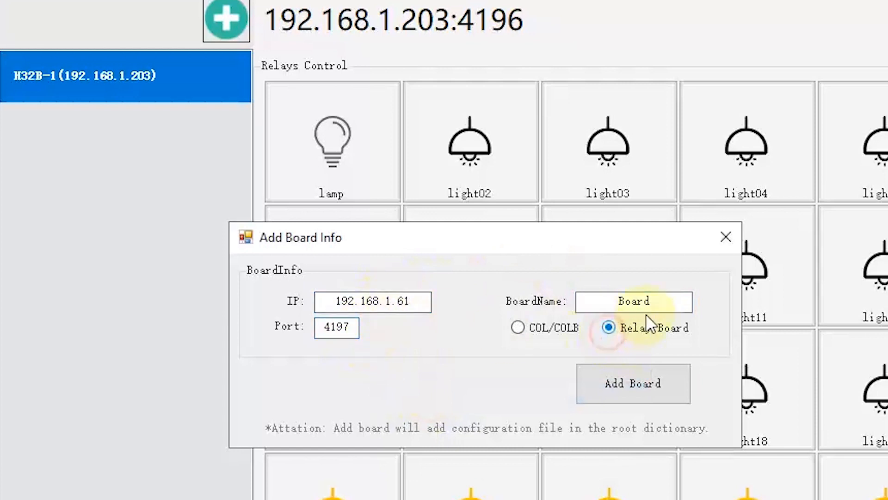
pyautogui.write('H32B-2')
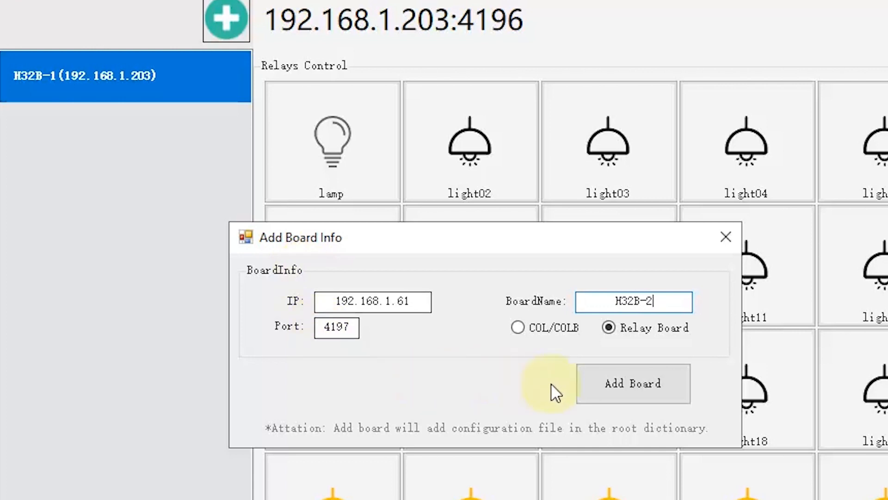
pyautogui.click(632, 383)
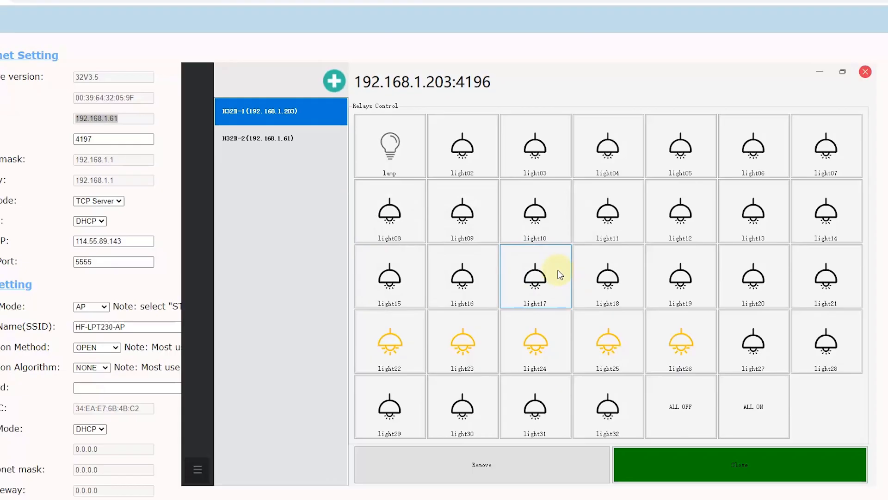
# Connect to H32B-2 at 192.168.1.61:4197 and turn on the light01 relay
pyautogui.click(279, 139)
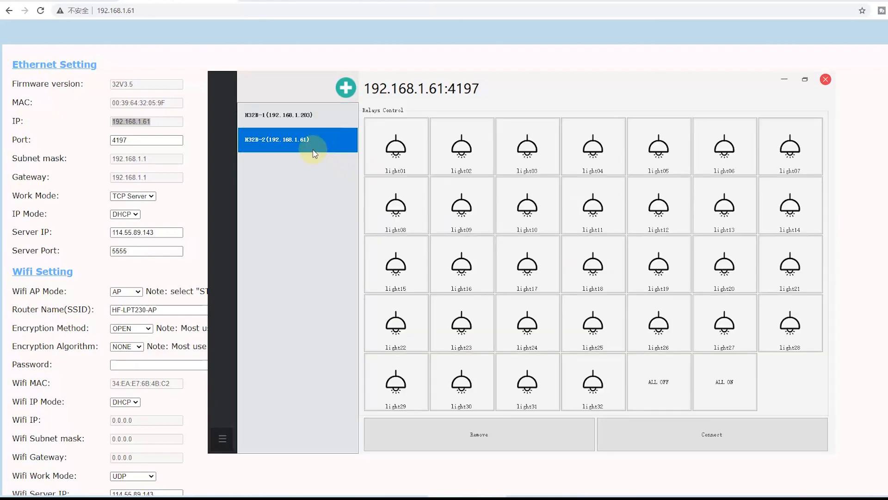
pyautogui.moveTo(592, 146)
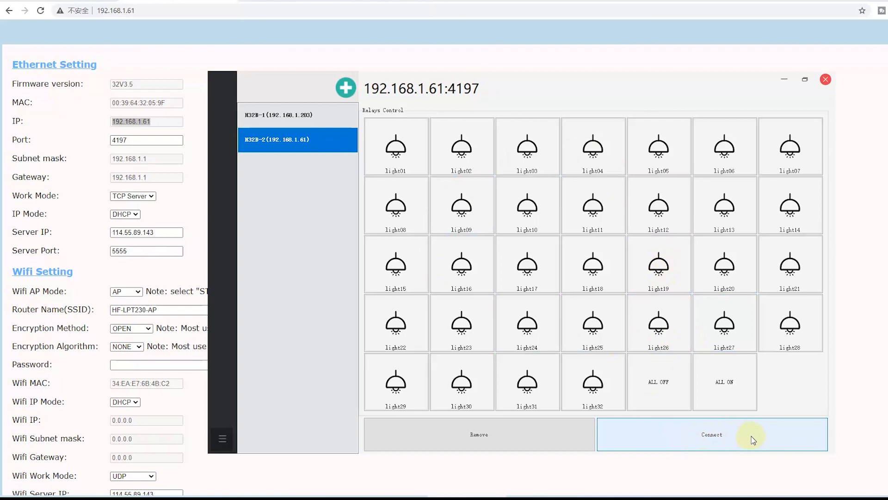
pyautogui.click(711, 434)
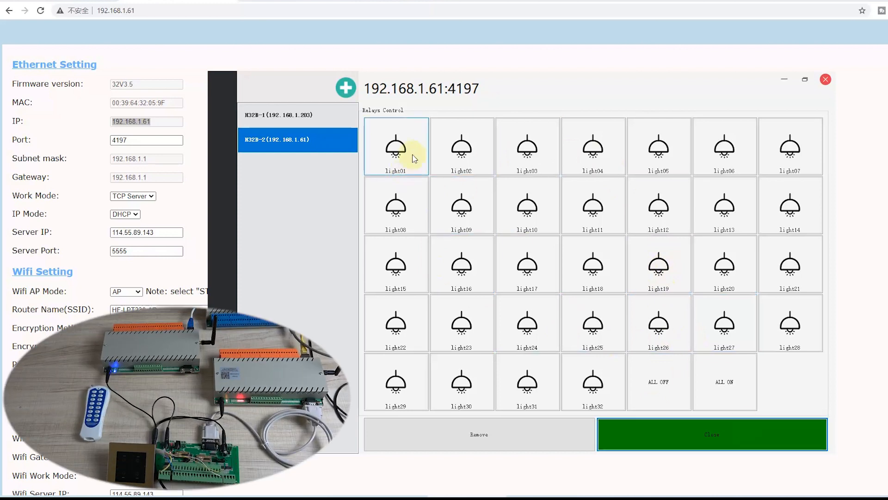
pyautogui.click(528, 146)
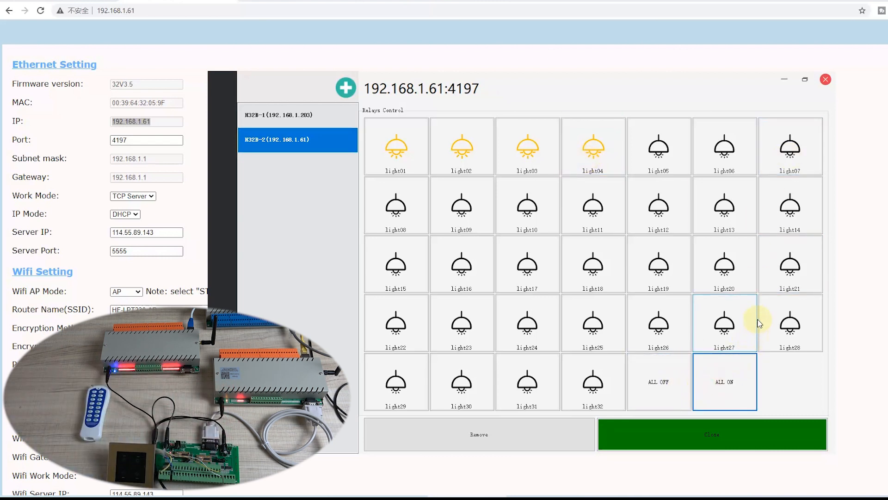
# Toggle all H32B-2 relays on, off, then back on with ALL ON / ALL OFF
pyautogui.click(725, 381)
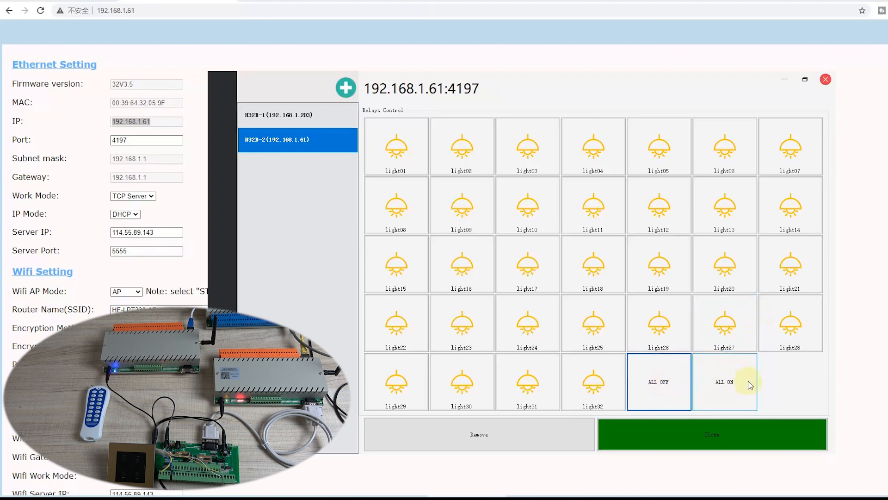
pyautogui.click(658, 382)
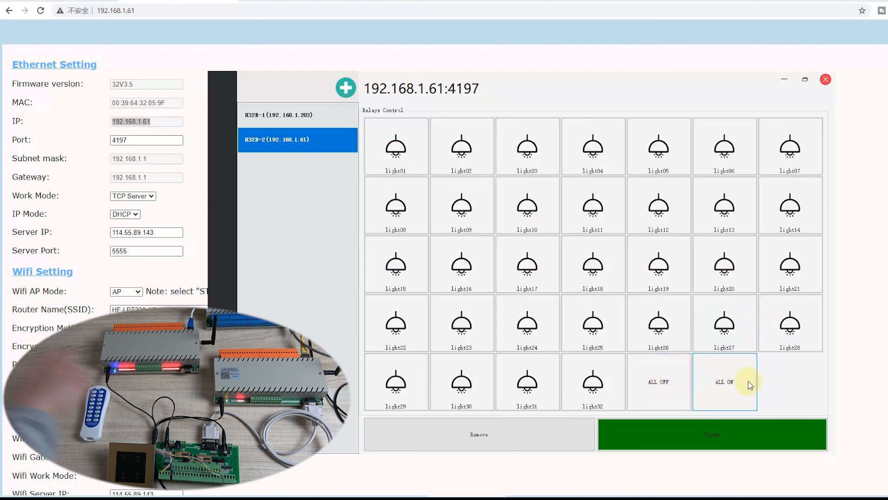
pyautogui.click(725, 382)
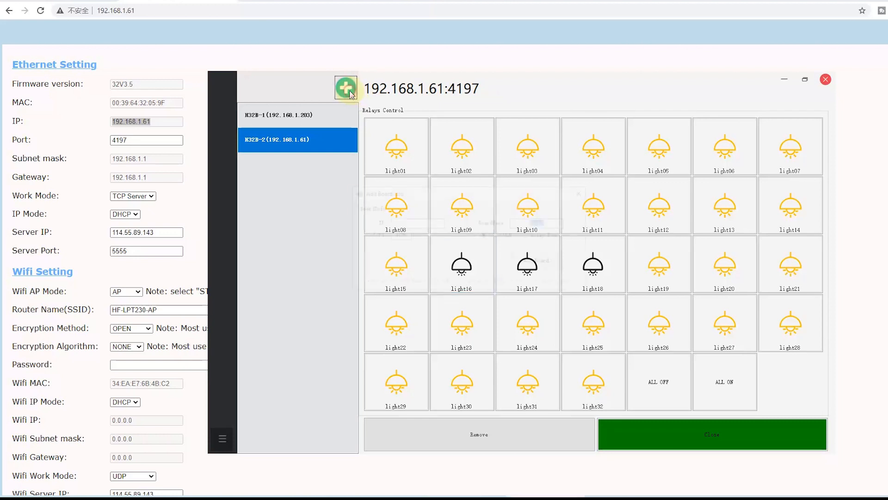
# Add a third COL/COLB sensor board at 192.168.1.200, port 4196, copying the IP from the web config page
pyautogui.click(345, 87)
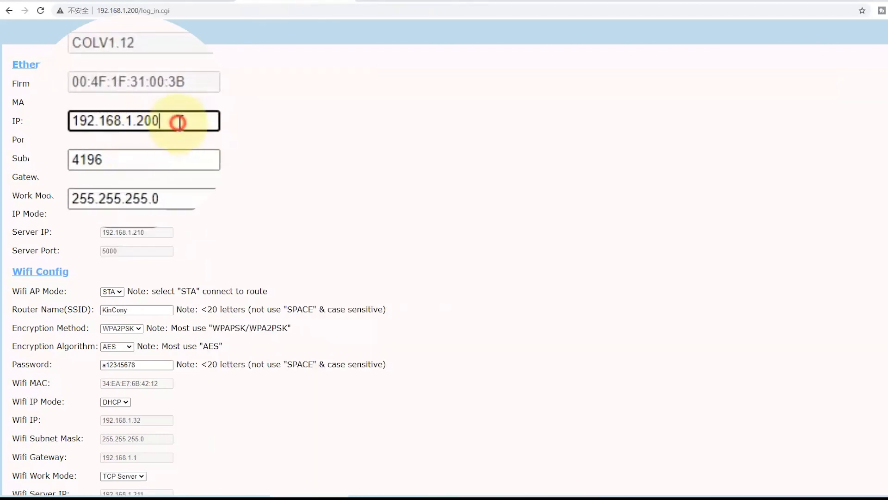
pyautogui.rightClick(144, 120)
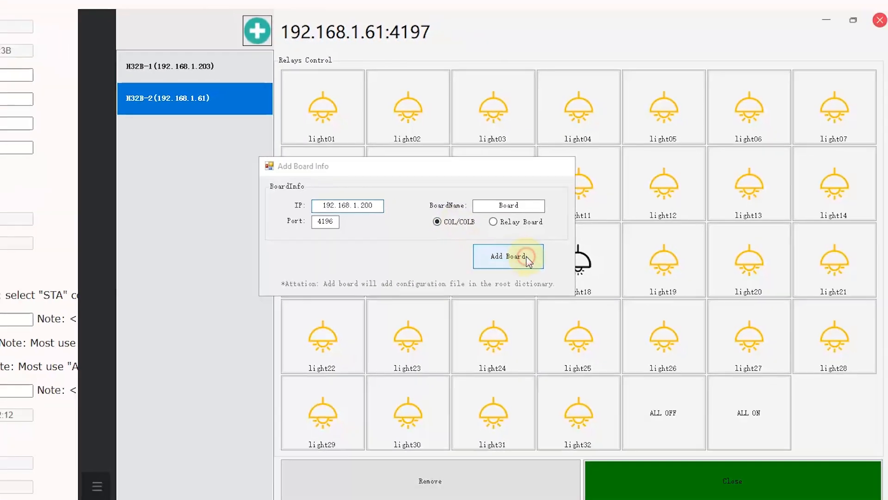
pyautogui.click(508, 256)
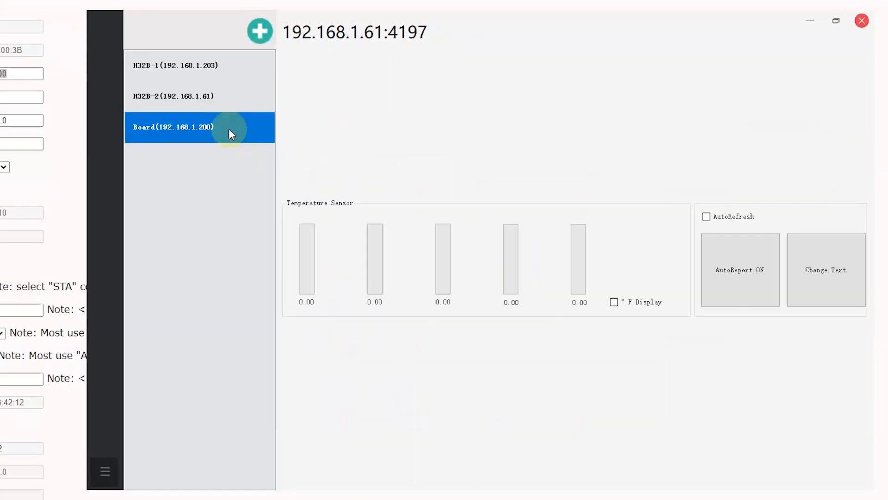
# Show the 192.168.1.200 board's analog, temperature and digital input panels
pyautogui.click(173, 127)
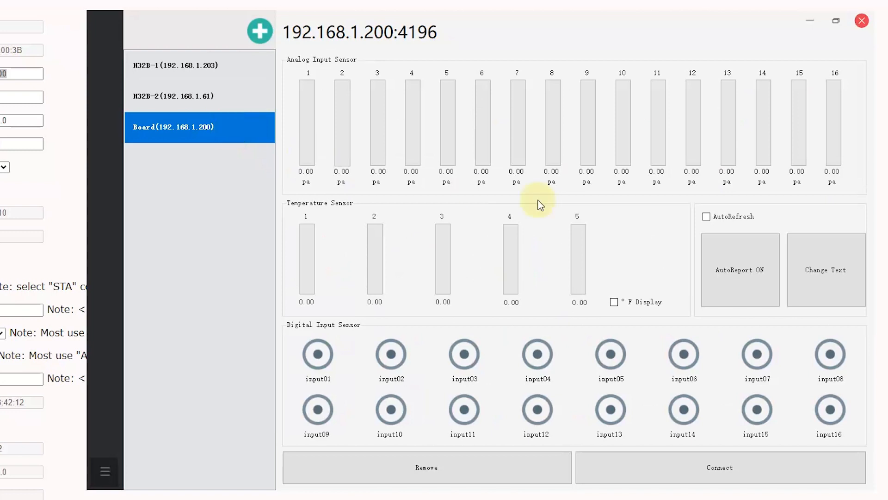
pyautogui.moveTo(462, 102)
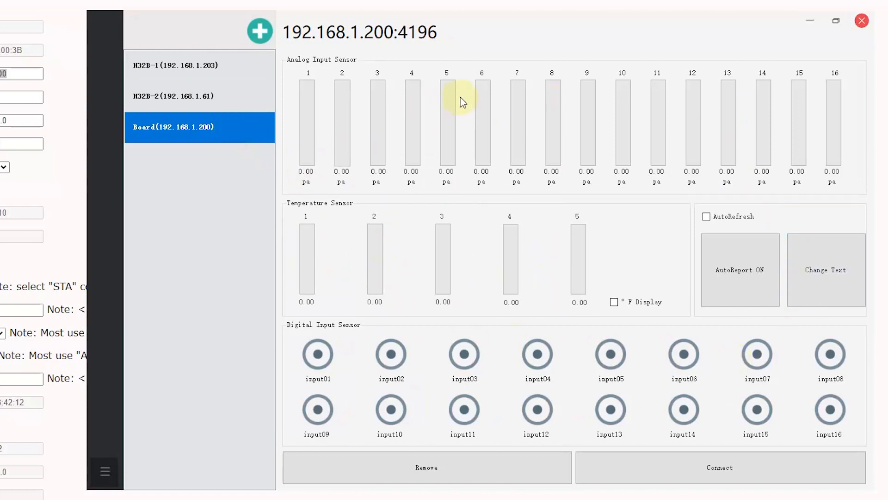
pyautogui.moveTo(619, 215)
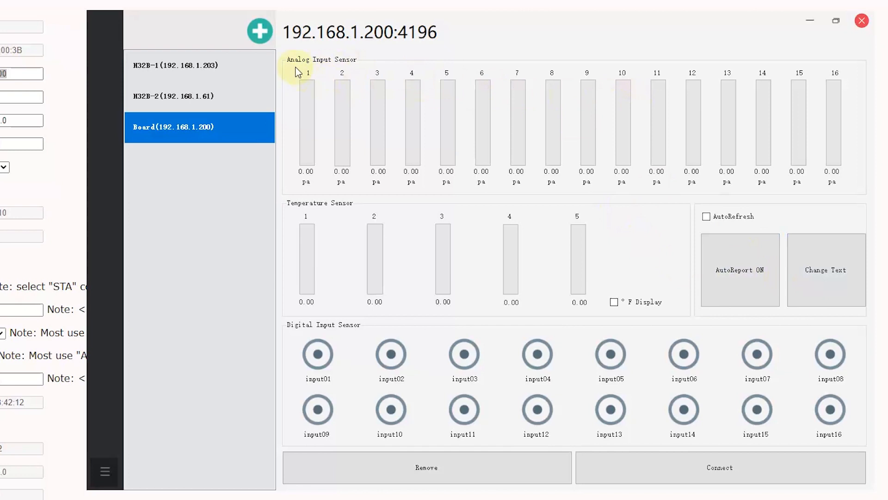
pyautogui.moveTo(562, 77)
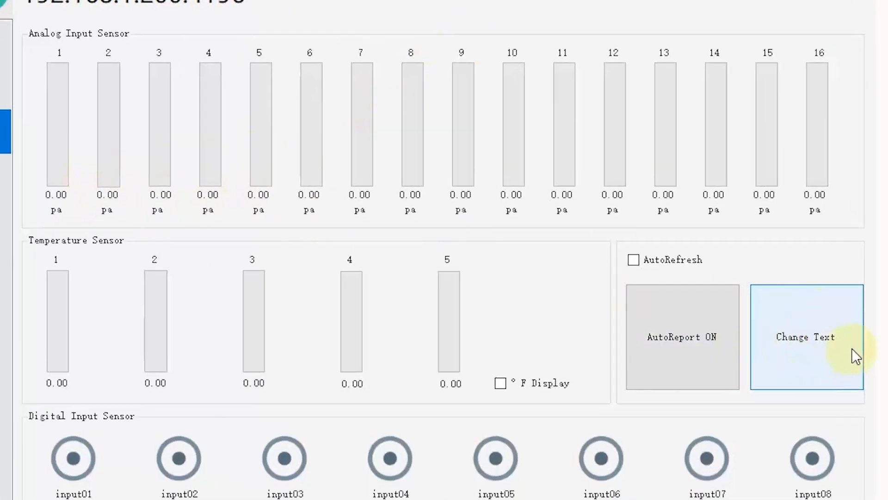
# Edit 192.168.1.200.ini in Notepad: Channel01 unit %, Channel02 unit M
pyautogui.click(805, 337)
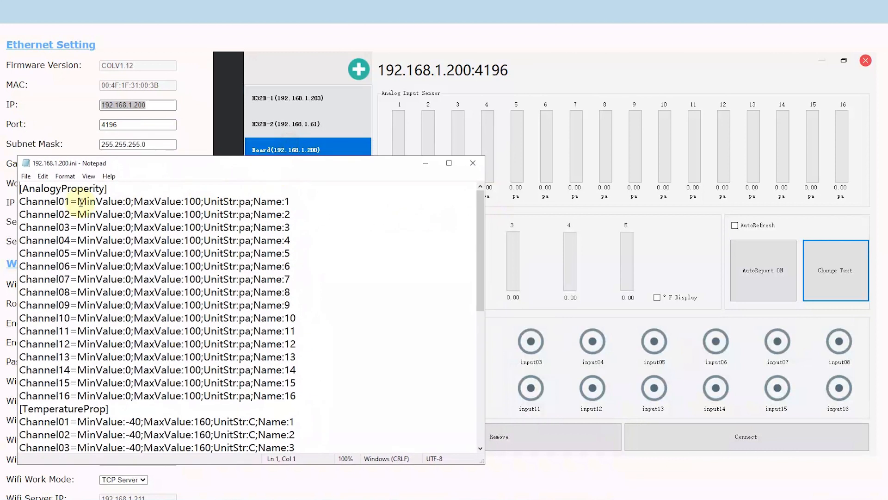
pyautogui.moveTo(409, 103)
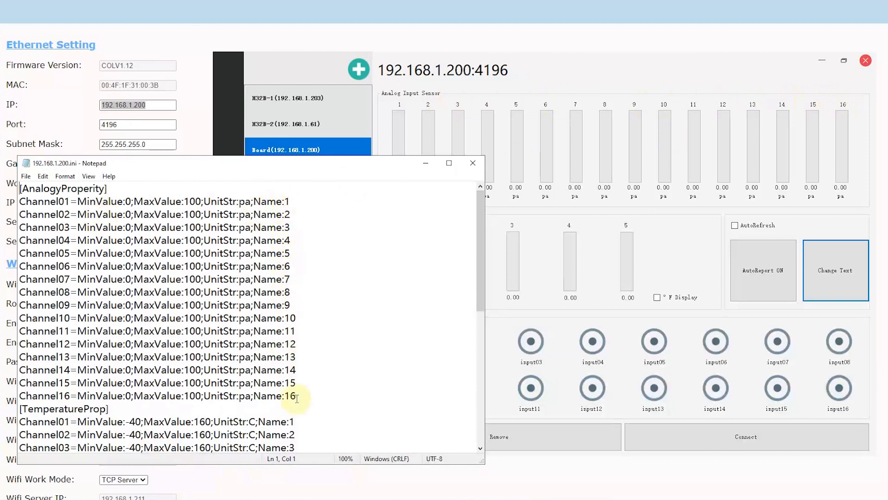
pyautogui.moveTo(833, 101)
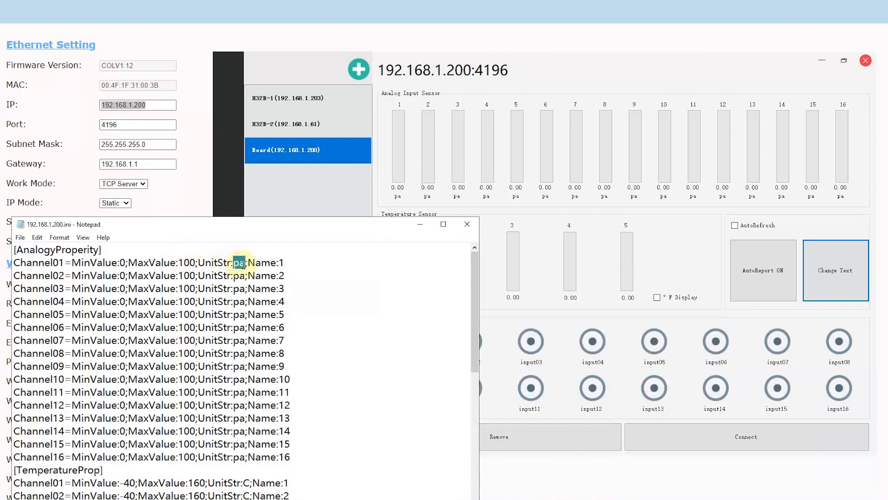
pyautogui.write('%')
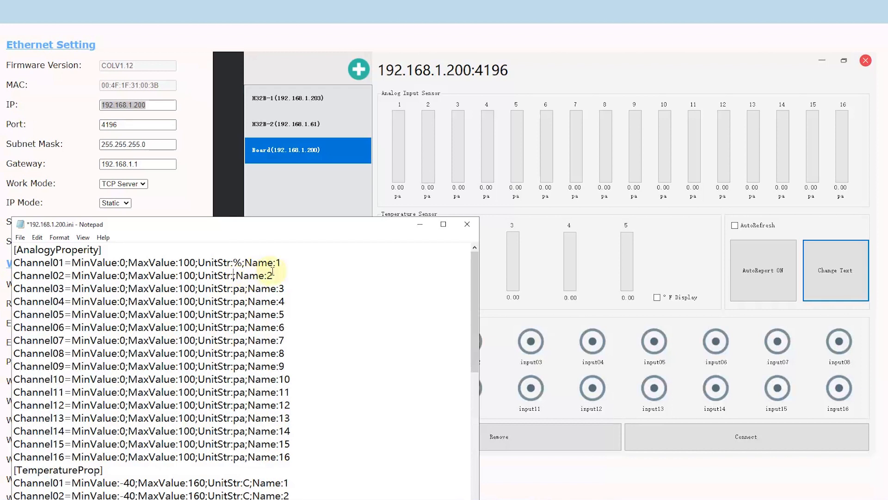
pyautogui.write('M')
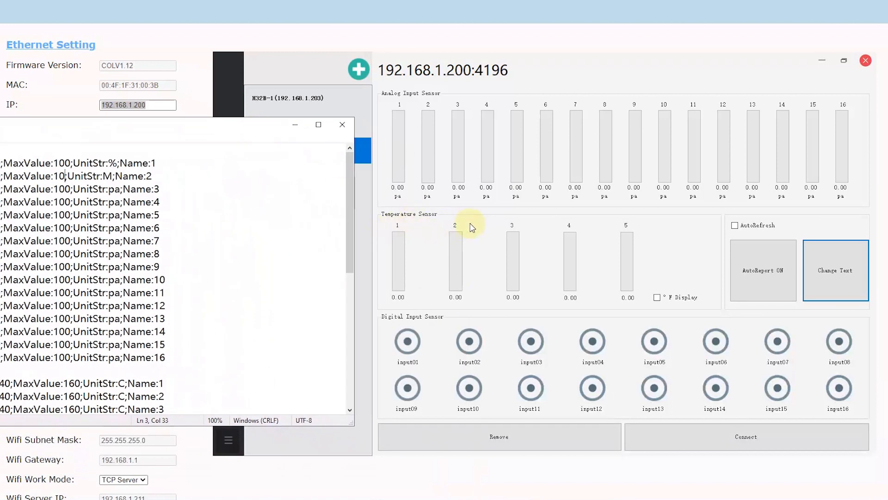
pyautogui.moveTo(633, 232)
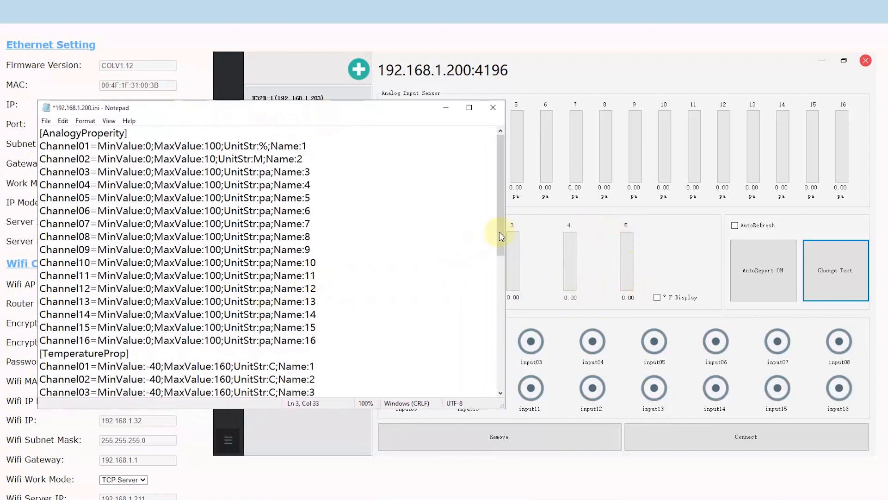
pyautogui.scroll(-3)
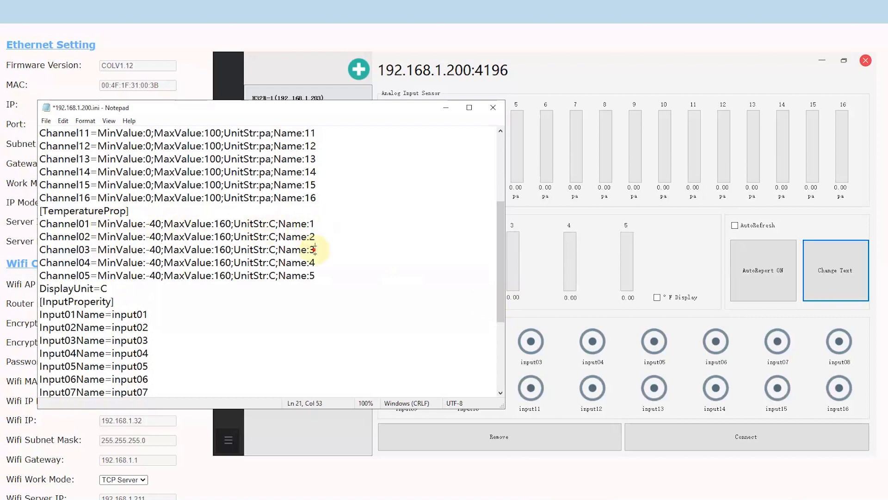
pyautogui.doubleClick(311, 249)
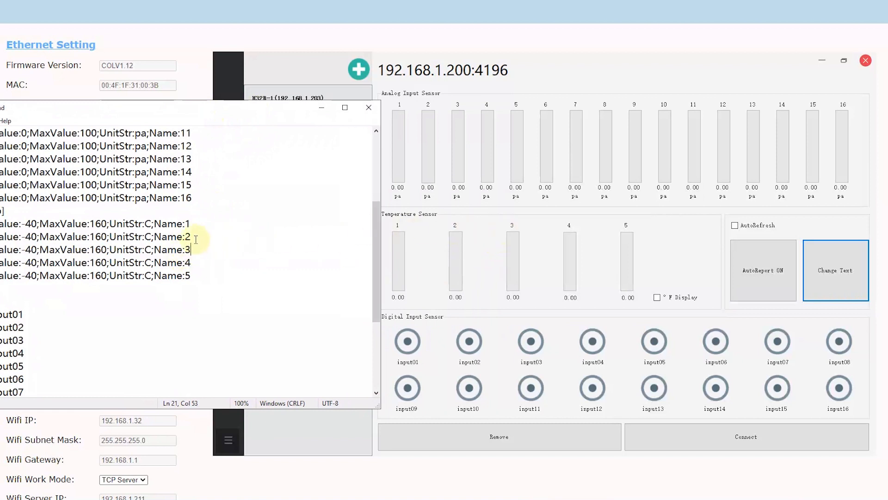
pyautogui.moveTo(655, 299)
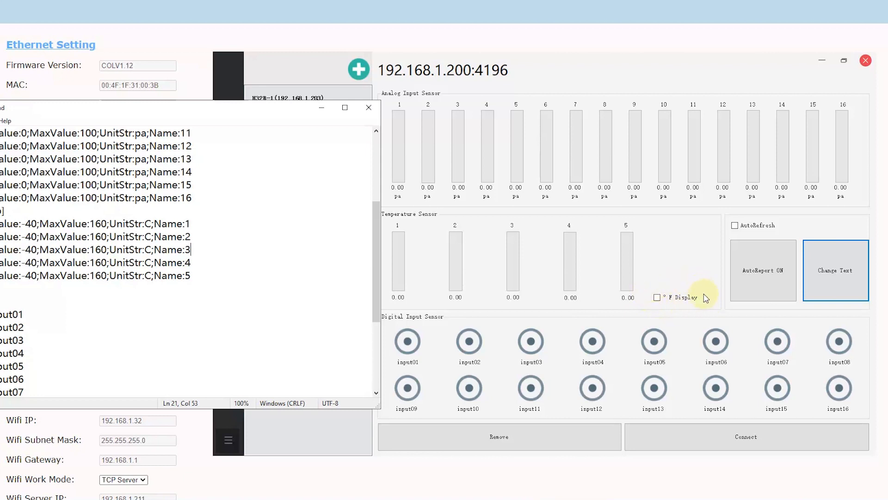
pyautogui.moveTo(657, 297)
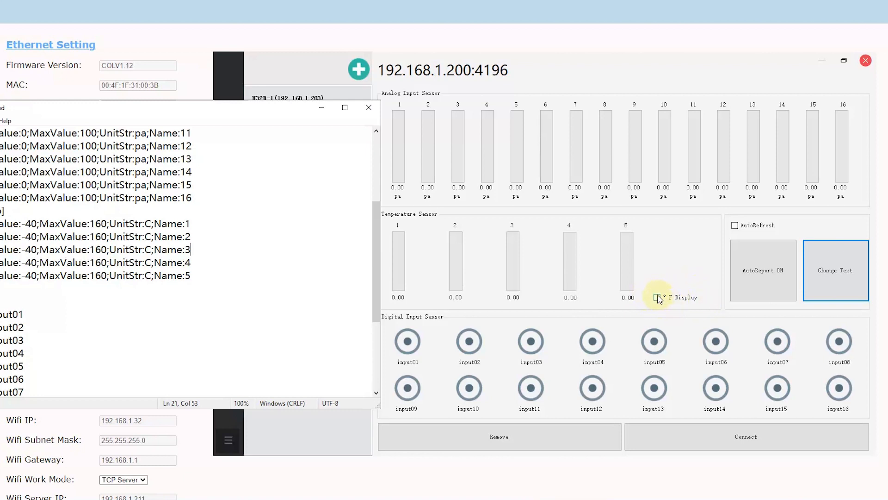
pyautogui.moveTo(134, 102)
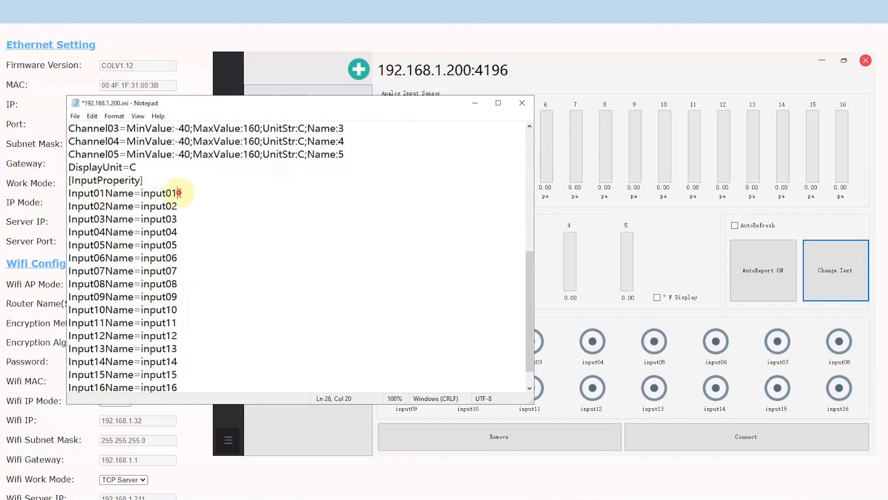
# Rename Input01Name to door and Input02Name to window, then close the ini file
pyautogui.doubleClick(159, 192)
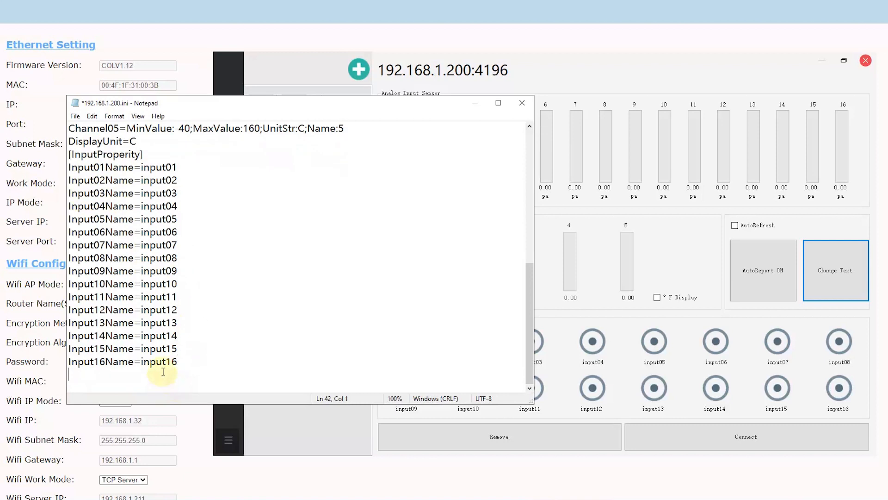
pyautogui.doubleClick(161, 362)
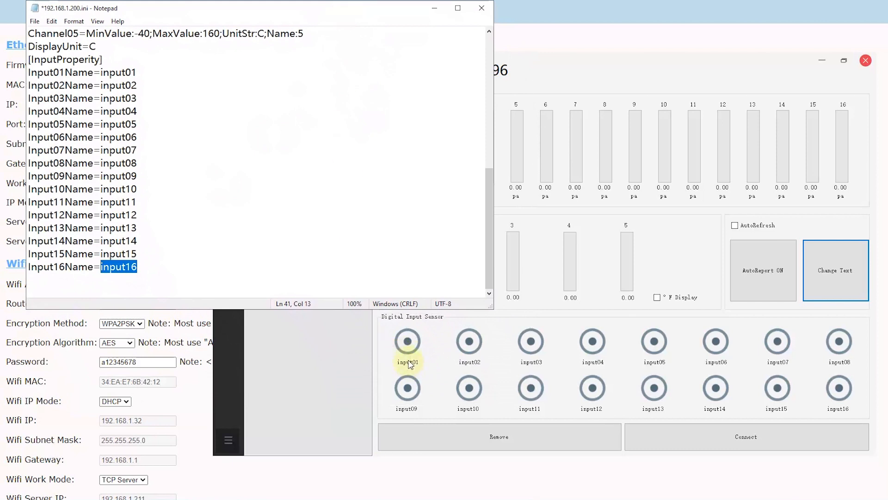
pyautogui.moveTo(396, 377)
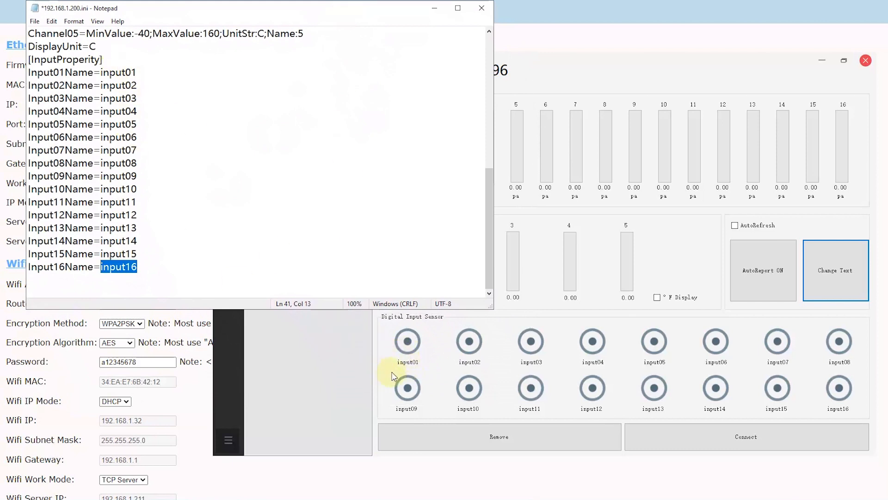
pyautogui.moveTo(139, 94)
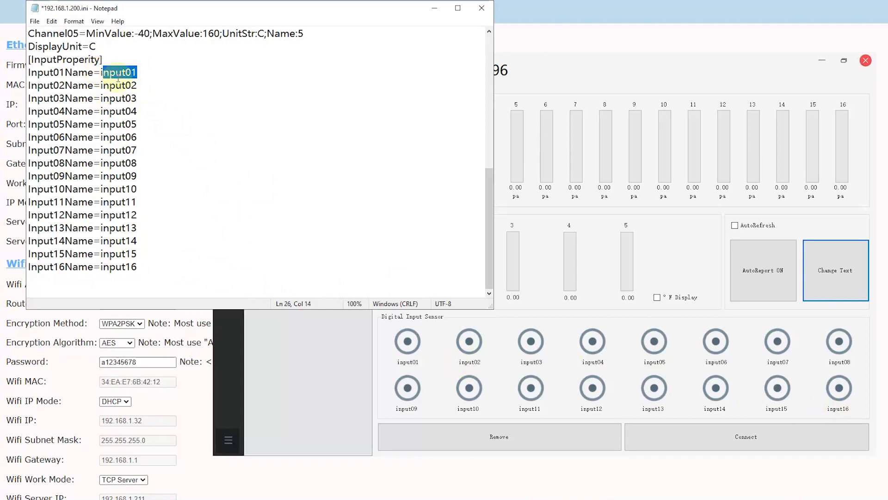
pyautogui.write('idoor')
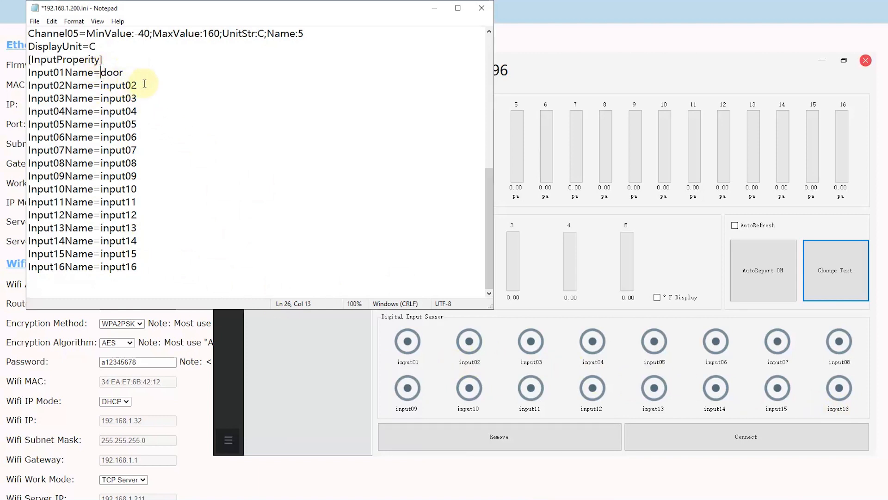
pyautogui.press('Backspace')
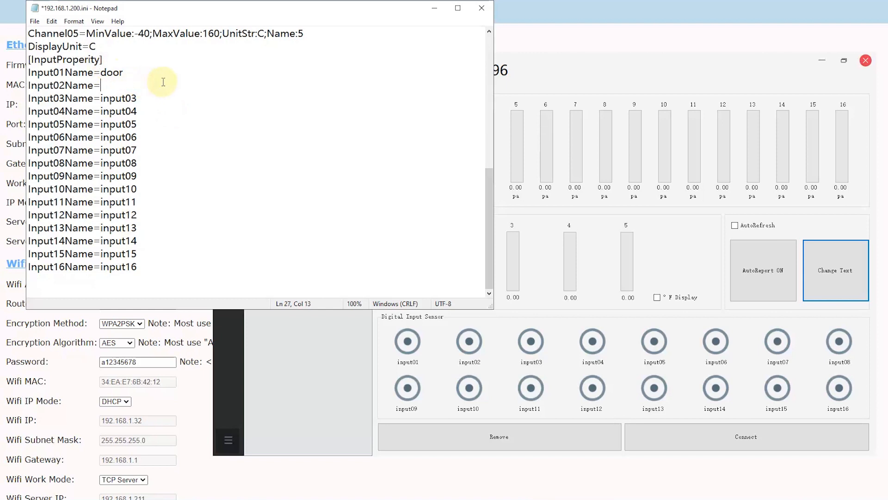
pyautogui.write('window')
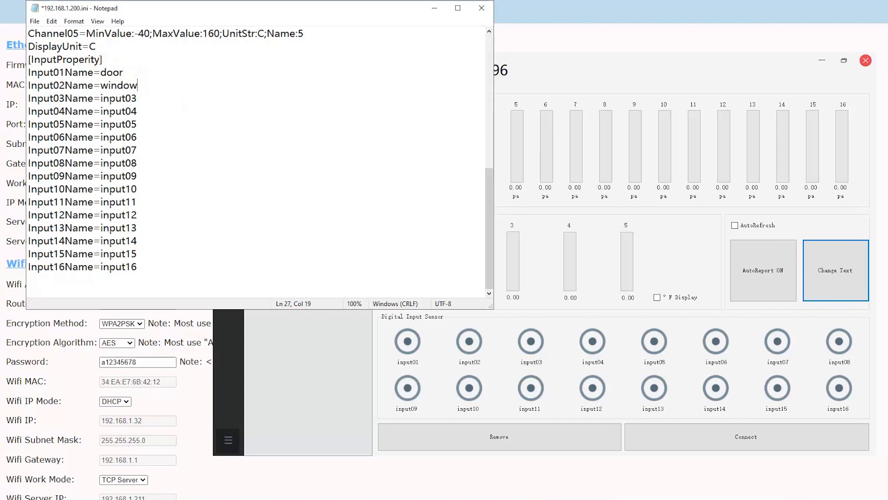
pyautogui.moveTo(481, 9)
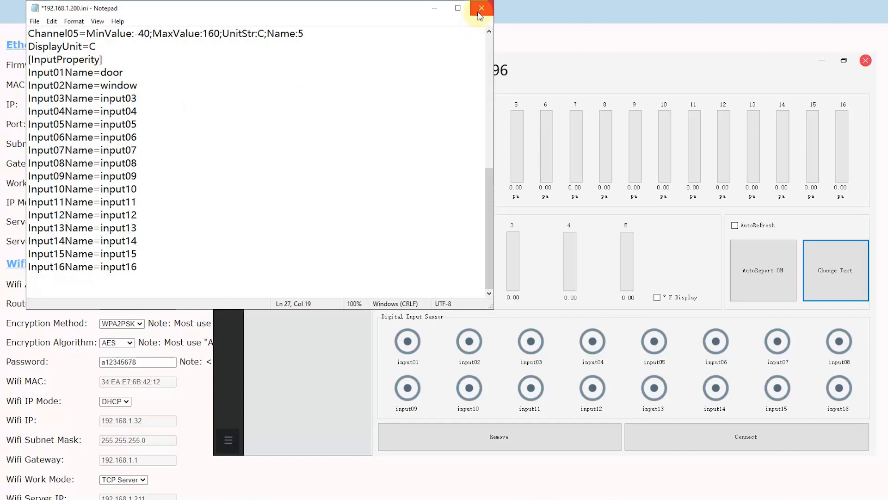
pyautogui.click(482, 8)
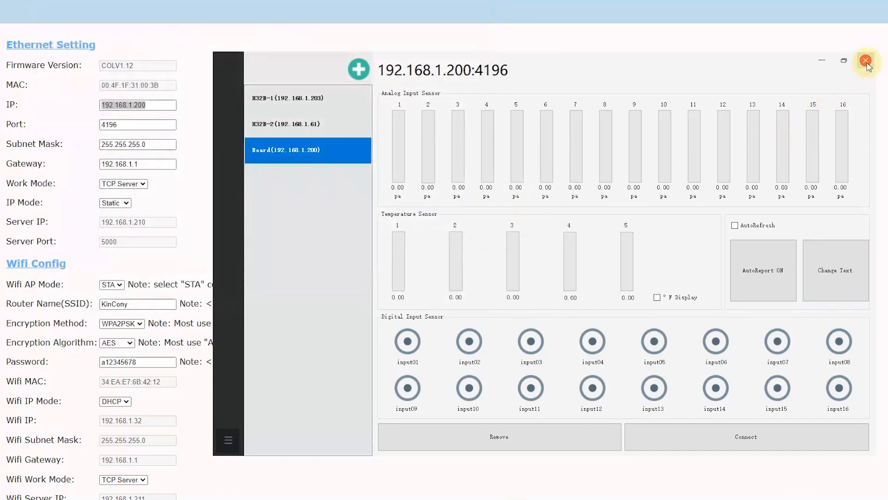
# Restart MultiBoardCtrl and reopen the 192.168.1.200 board with its new door/window input names
pyautogui.click(866, 61)
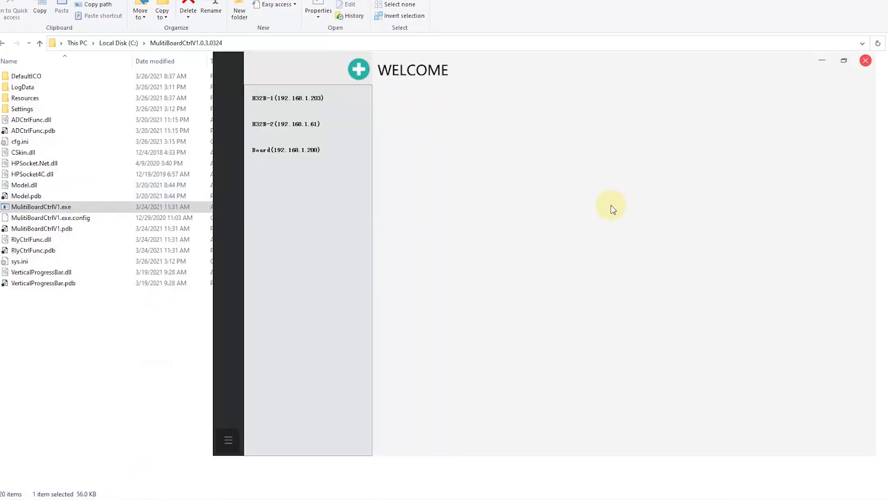
pyautogui.click(286, 150)
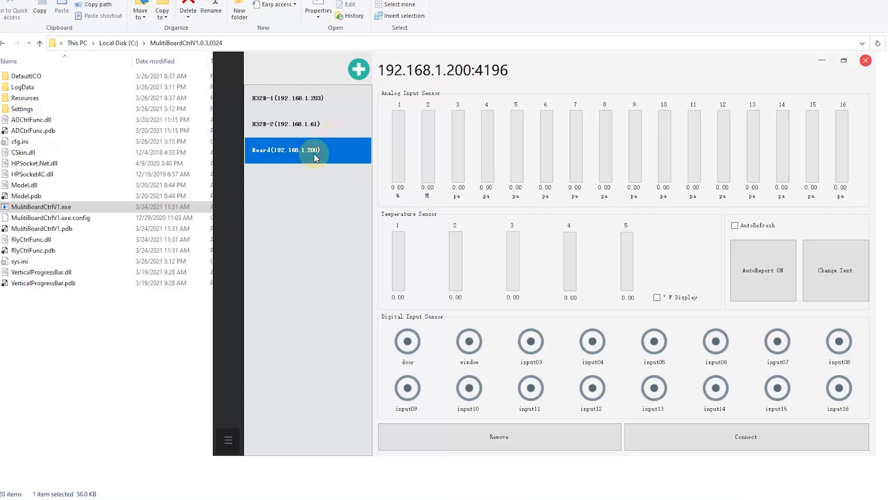
pyautogui.moveTo(317, 157)
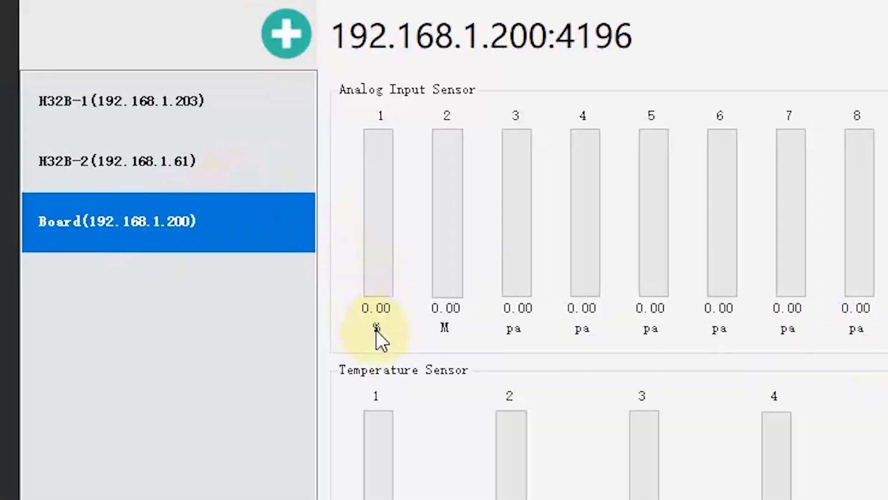
pyautogui.moveTo(454, 339)
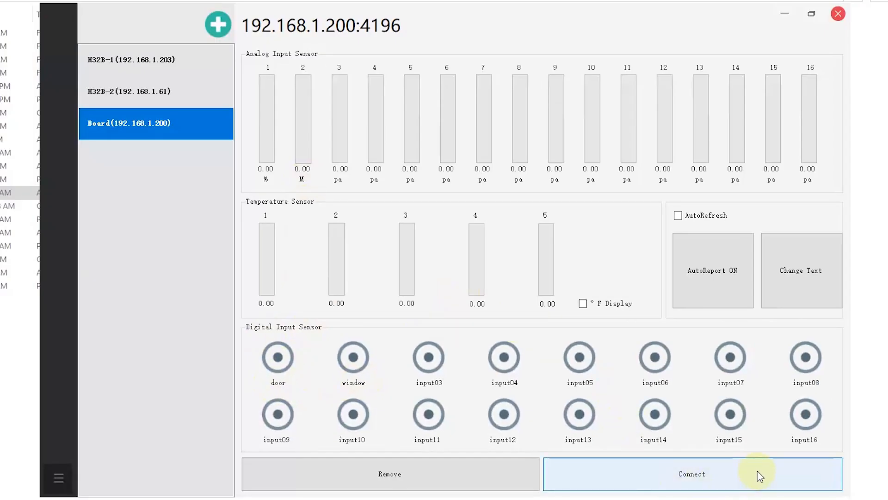
# Connect to 192.168.1.200 with AutoReport ON and AutoRefresh ticked; temperature 1 reads 24.62
pyautogui.click(691, 474)
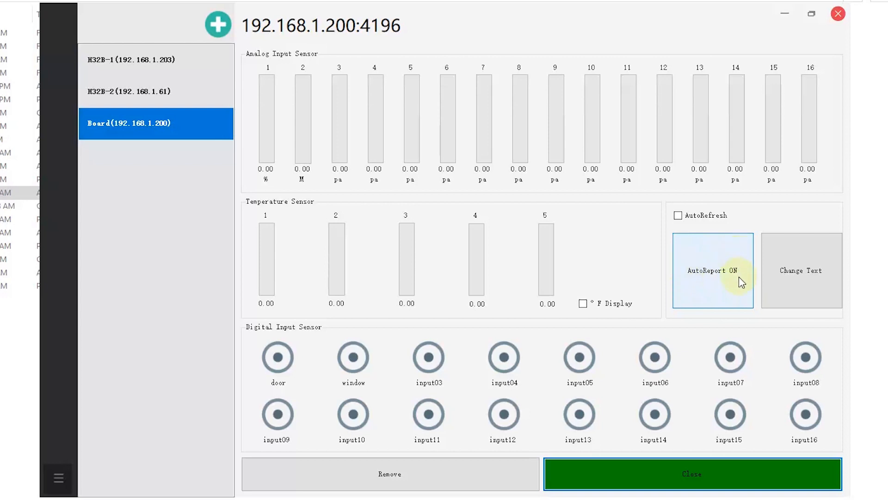
pyautogui.click(713, 271)
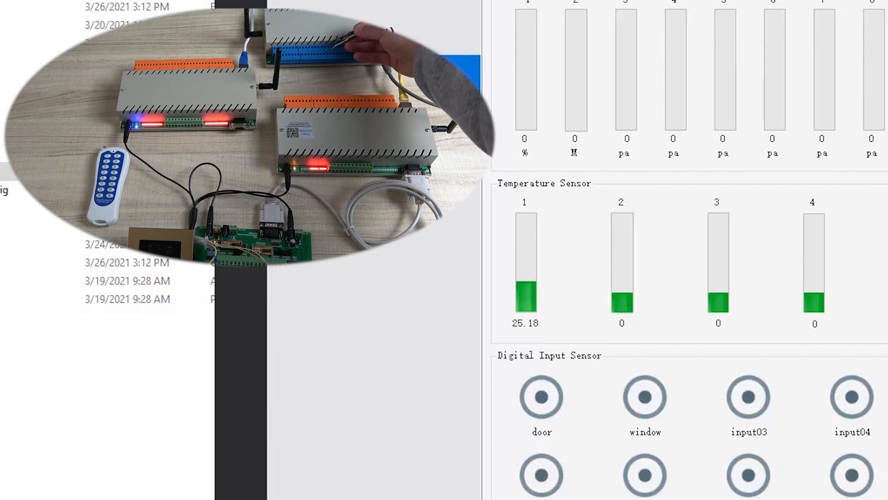
pyautogui.click(541, 395)
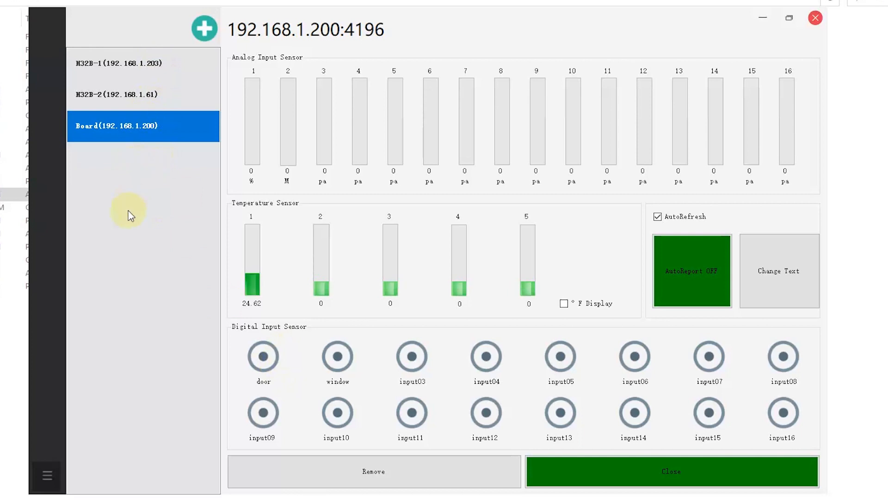
pyautogui.moveTo(193, 176)
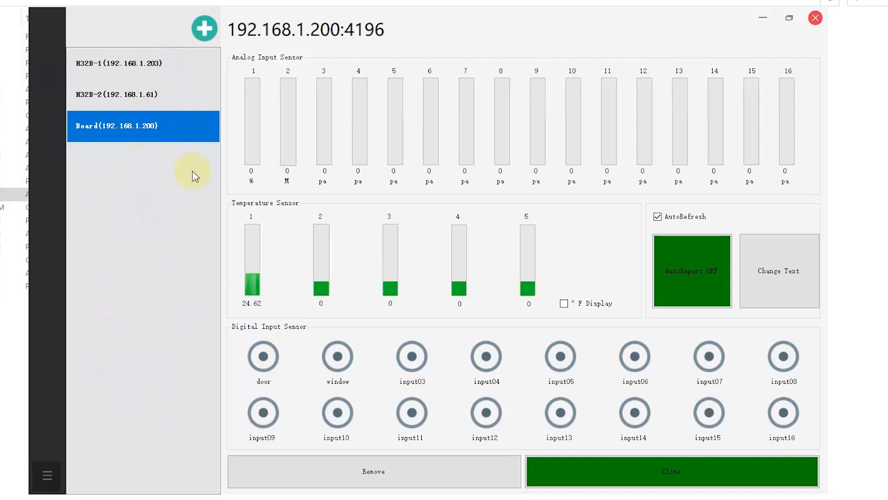
# Switch among H32B-1, H32B-2 and the sensor board, turning all H32B-2 relays off
pyautogui.click(119, 63)
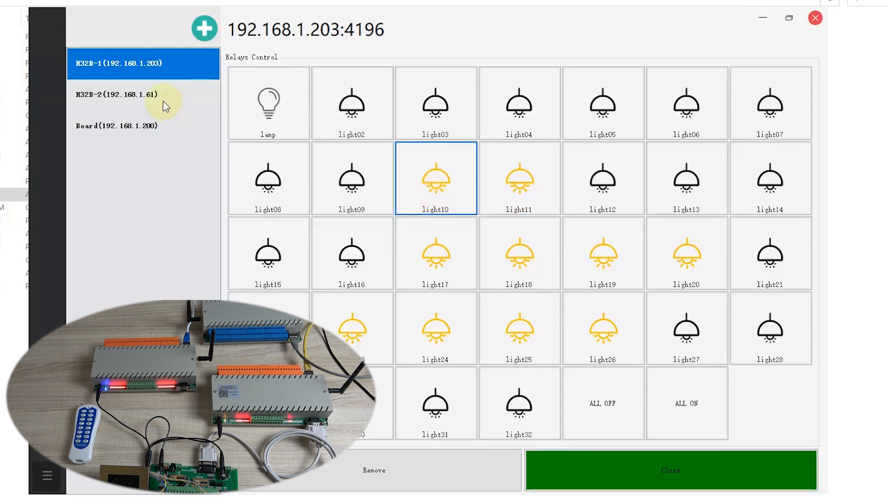
pyautogui.click(116, 94)
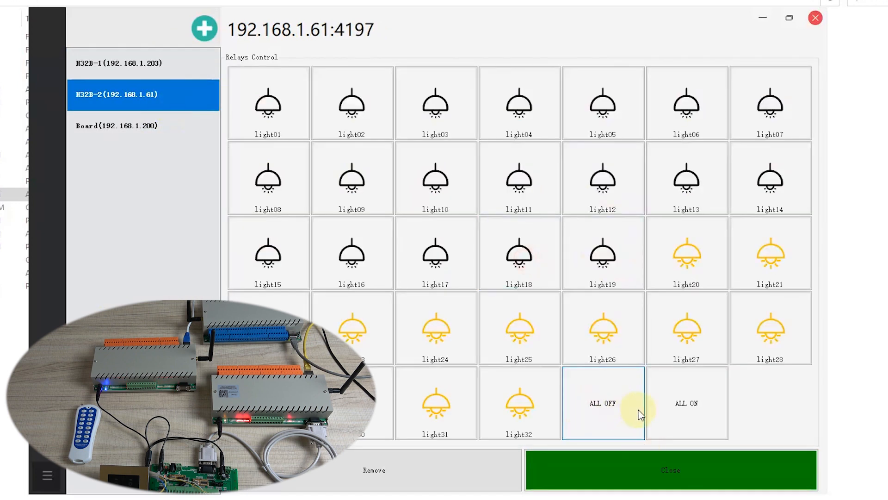
pyautogui.click(686, 402)
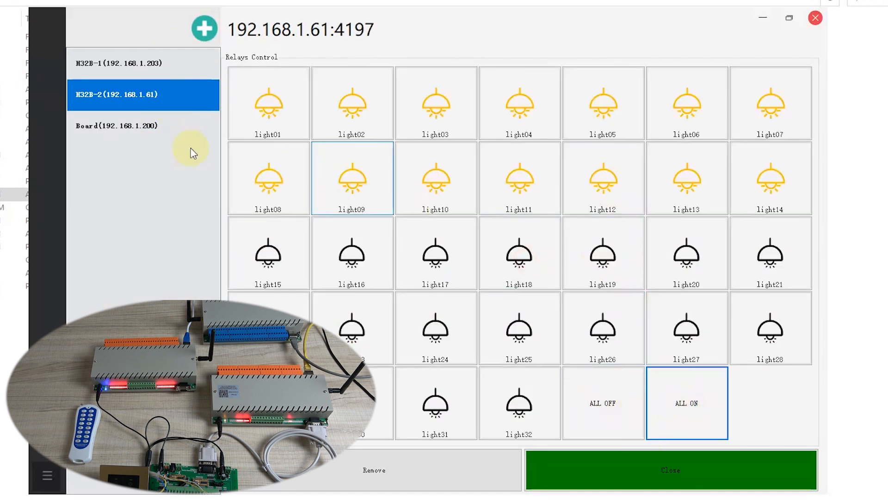
pyautogui.click(117, 125)
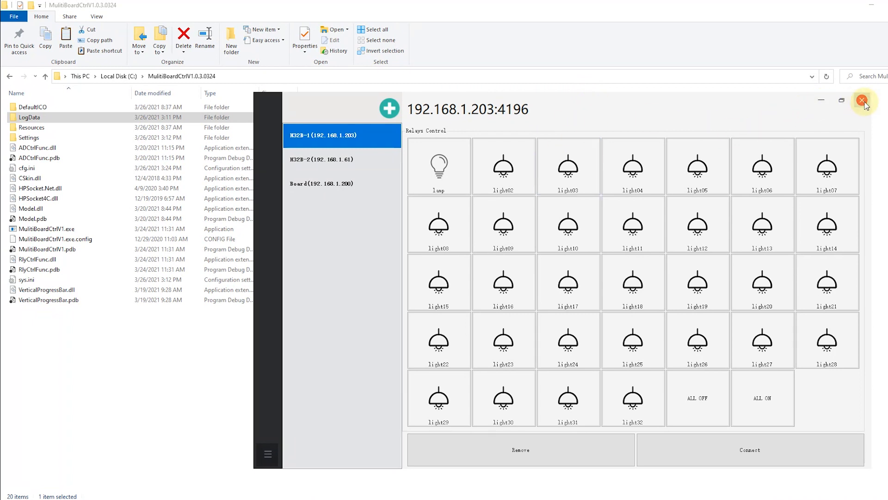
# Close MultiBoardCtrl and open LogData\192.168.1.203 containing Log2021_03_26.txt
pyautogui.click(862, 101)
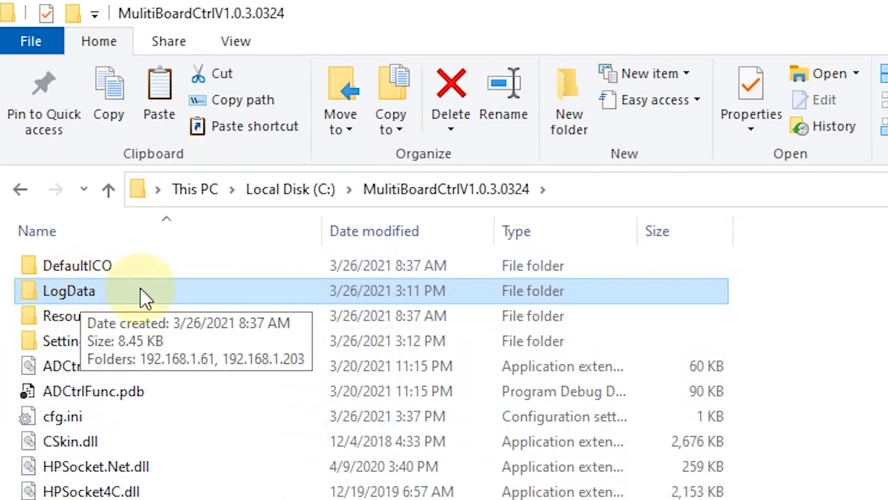
pyautogui.doubleClick(67, 290)
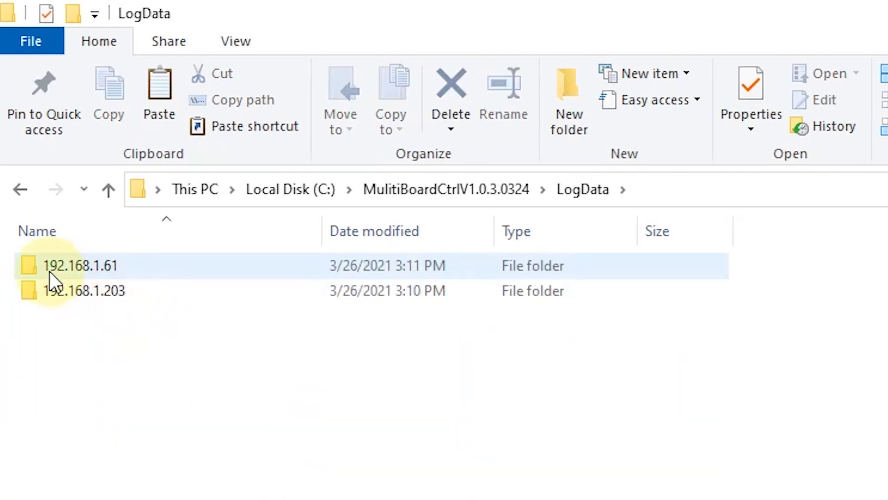
pyautogui.click(82, 291)
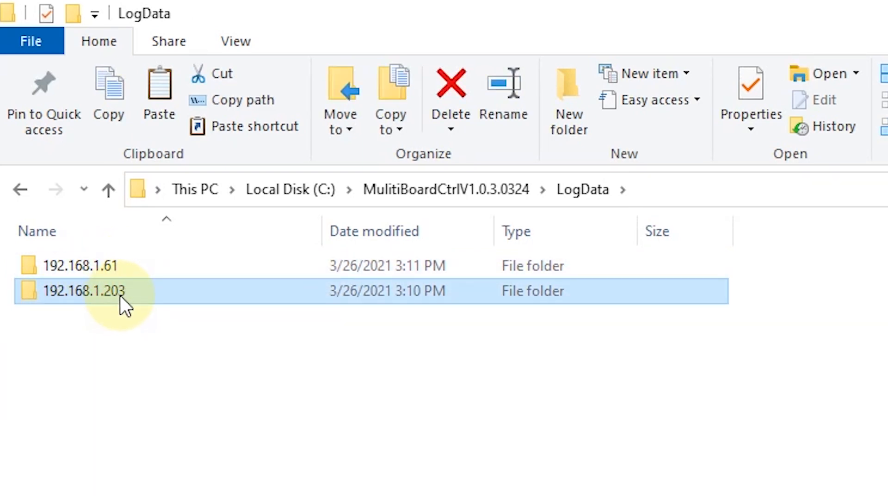
pyautogui.doubleClick(84, 291)
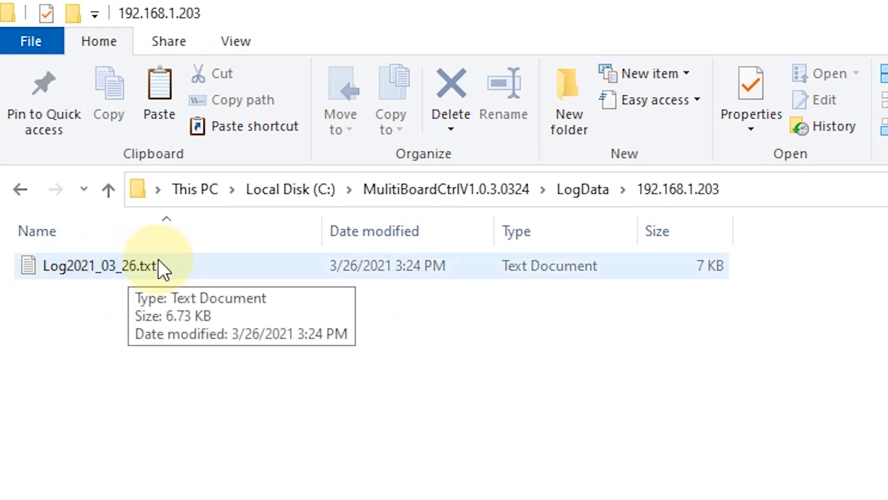
# View Log2021_03_26.txt for 192.168.1.203, highlighting words in its SET RELAY ON/OFF entries
pyautogui.doubleClick(100, 266)
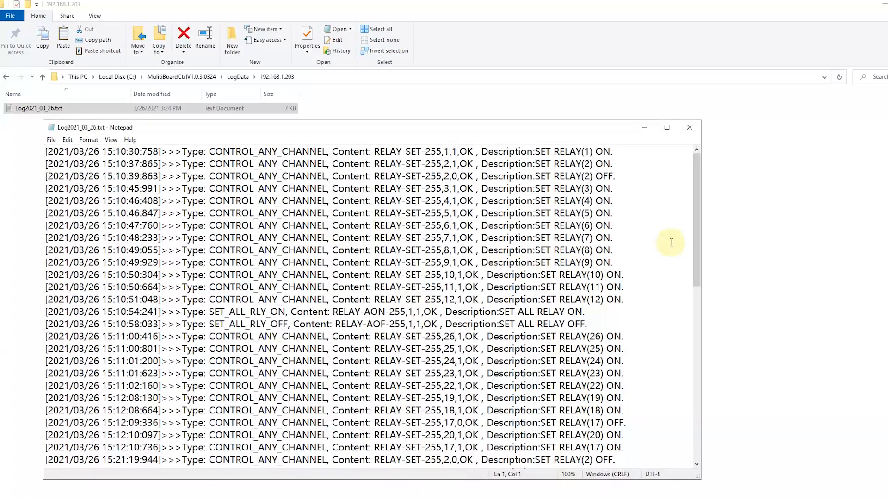
pyautogui.scroll(-3)
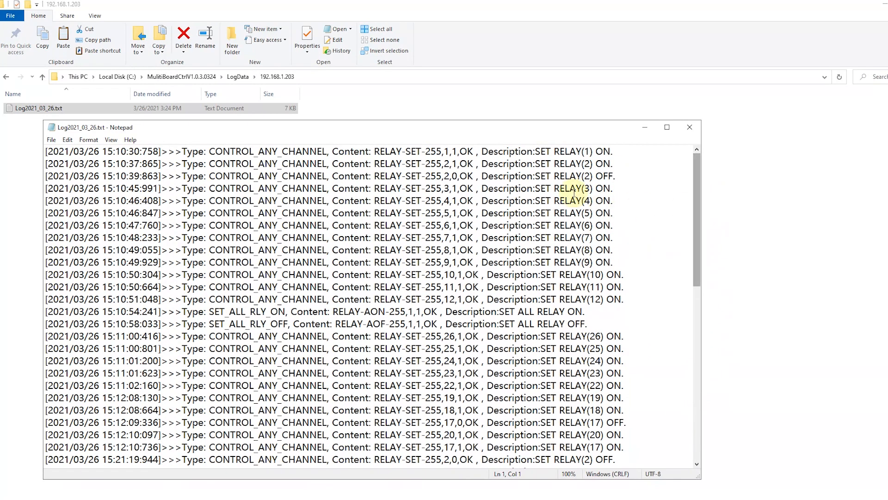
pyautogui.doubleClick(72, 151)
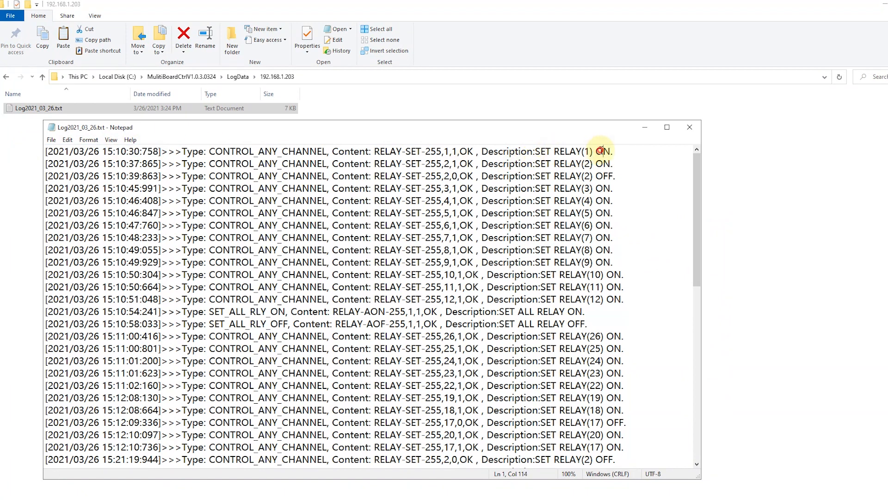
pyautogui.doubleClick(605, 176)
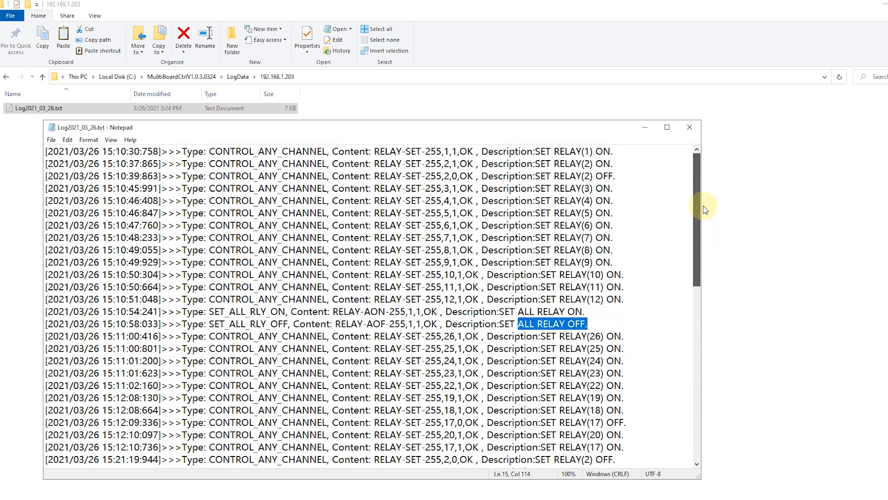
pyautogui.moveTo(690, 126)
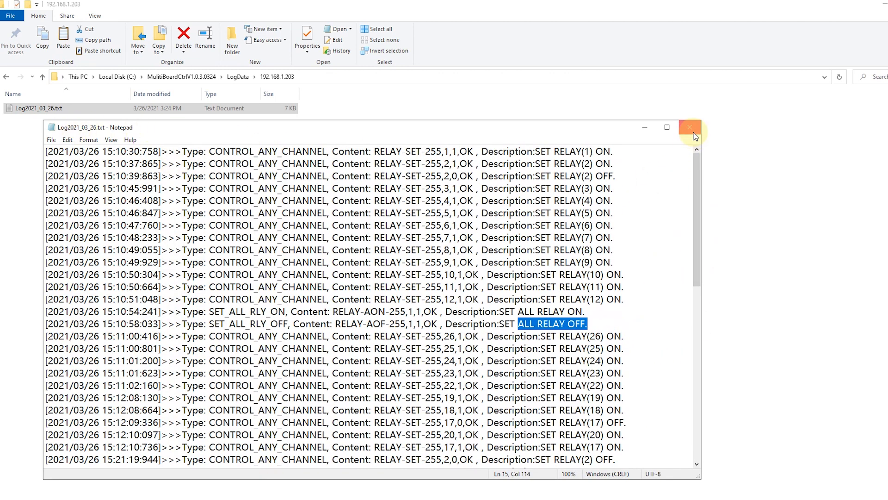
# Close the 192.168.1.203 log and view the 192.168.1.61 board's daily log file instead
pyautogui.click(690, 127)
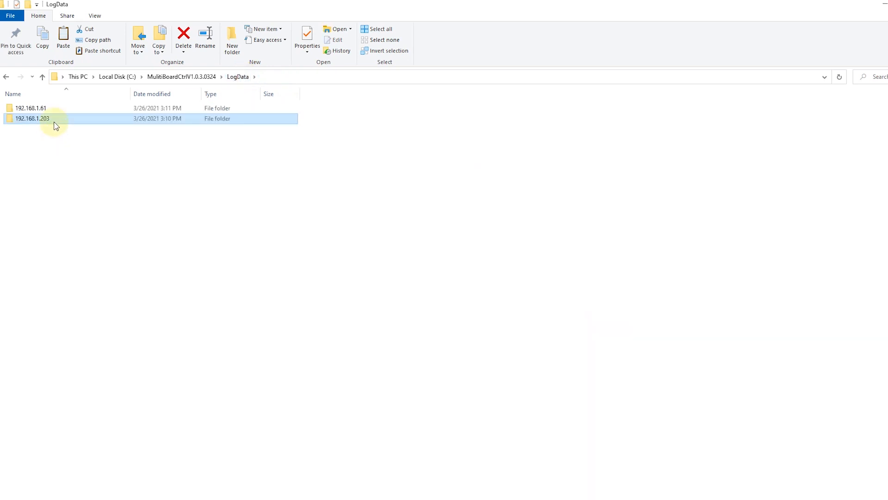
pyautogui.doubleClick(29, 108)
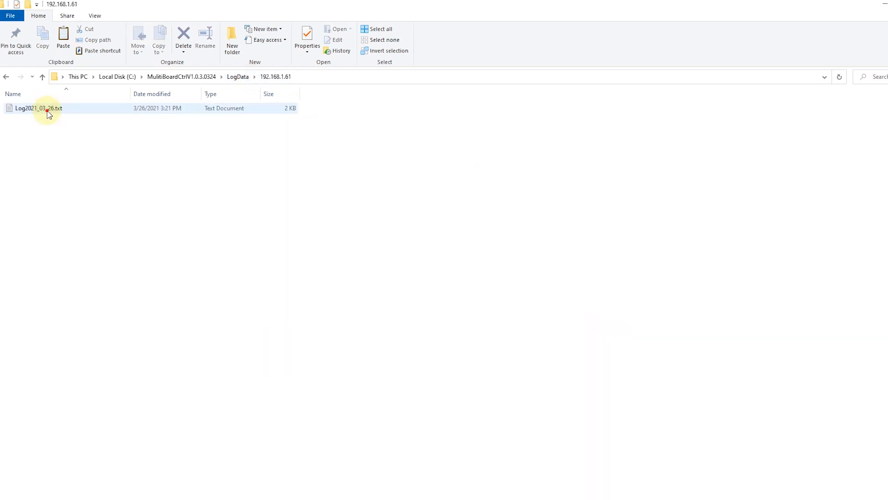
pyautogui.doubleClick(39, 107)
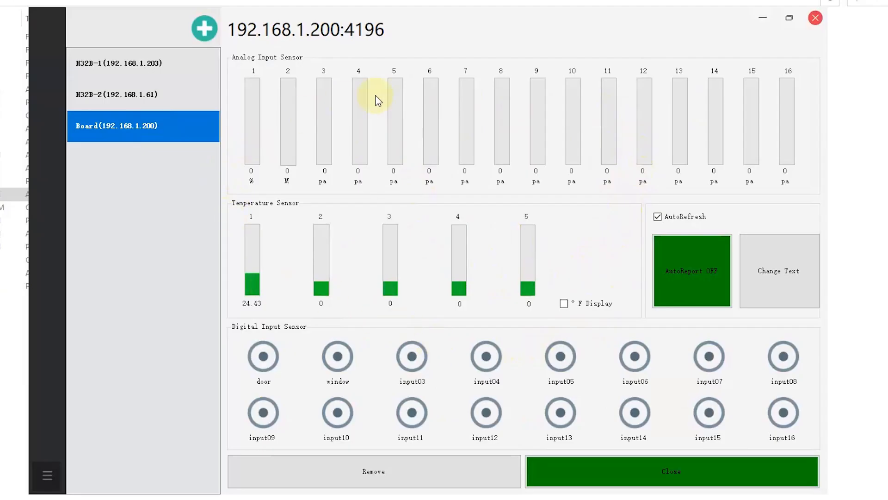
pyautogui.moveTo(142, 315)
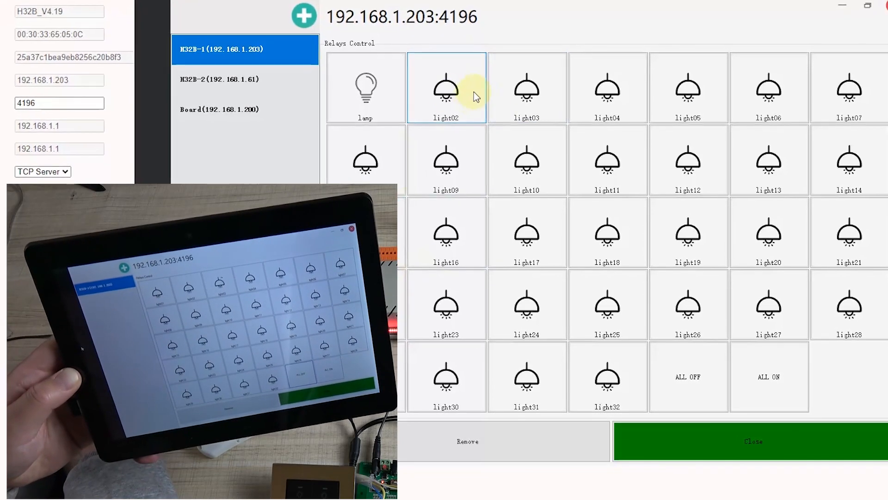
# Switch on the H32B-1 lamp, light12, light13, light14 and light20 relays, then toggle light21
pyautogui.click(365, 87)
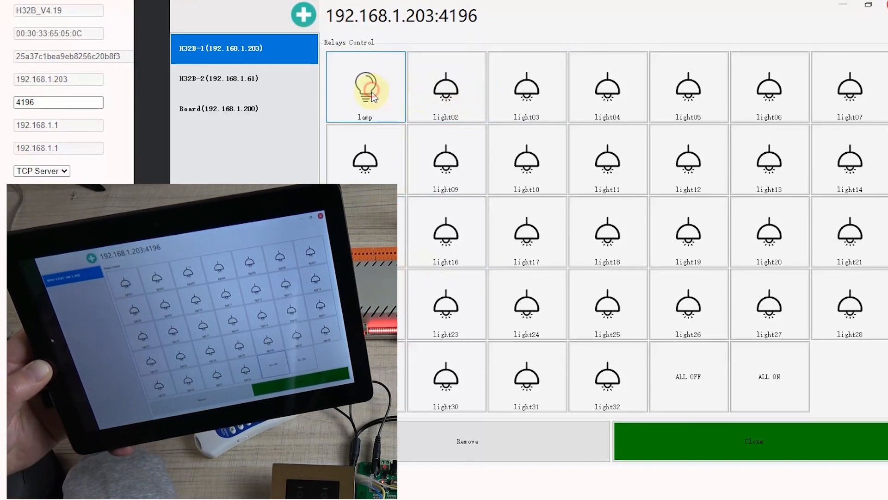
pyautogui.click(689, 160)
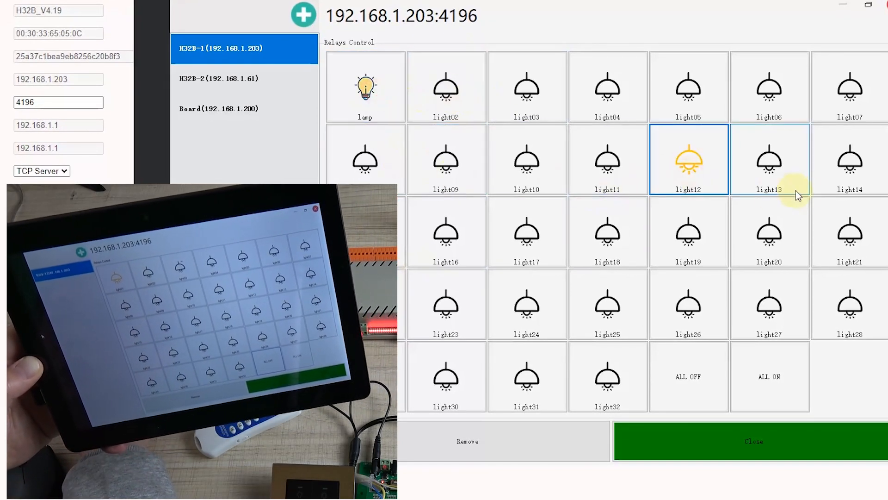
pyautogui.click(769, 158)
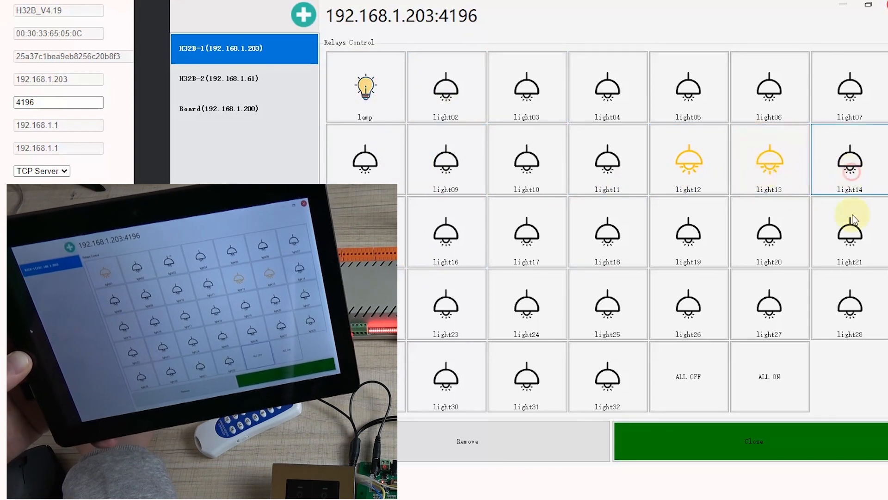
pyautogui.click(769, 231)
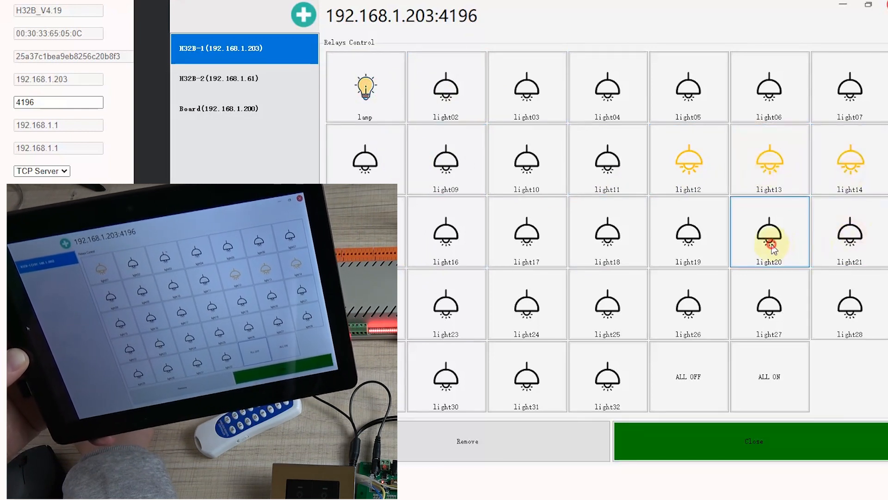
pyautogui.click(849, 231)
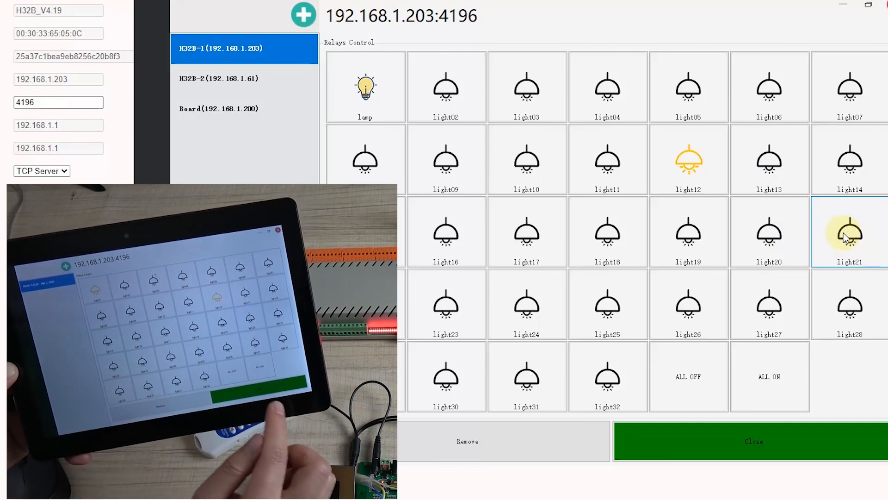
pyautogui.click(769, 377)
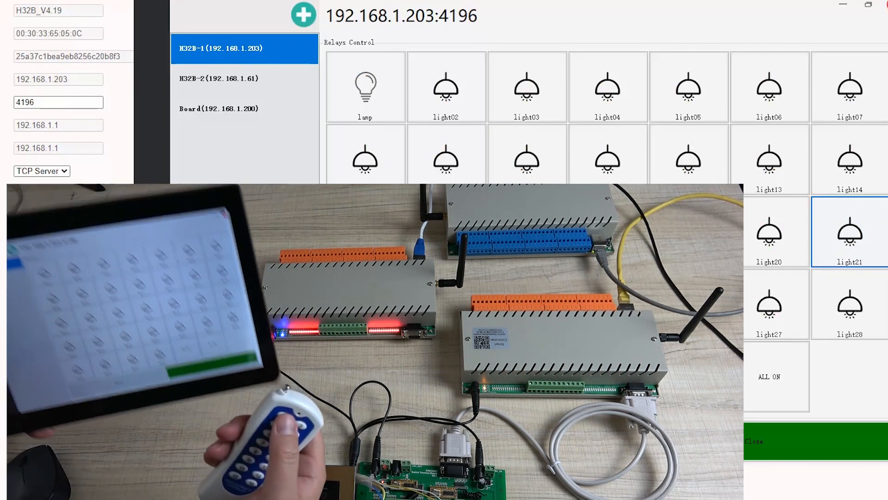
# Switch on the H32B-1 lamp, light02 and the next relay tile in the row
pyautogui.click(364, 88)
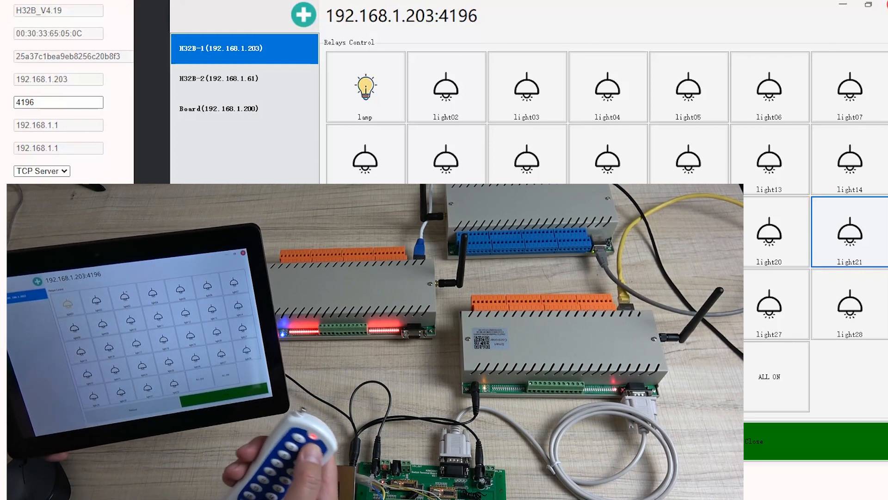
pyautogui.click(446, 88)
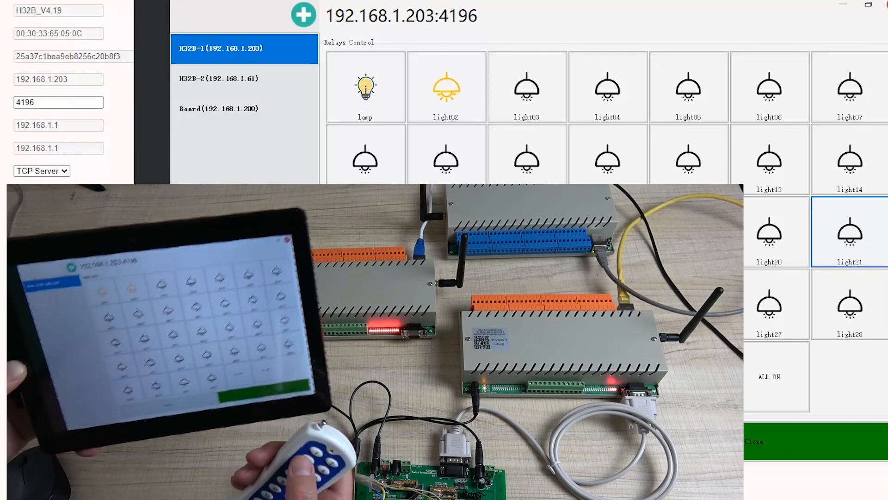
pyautogui.click(527, 89)
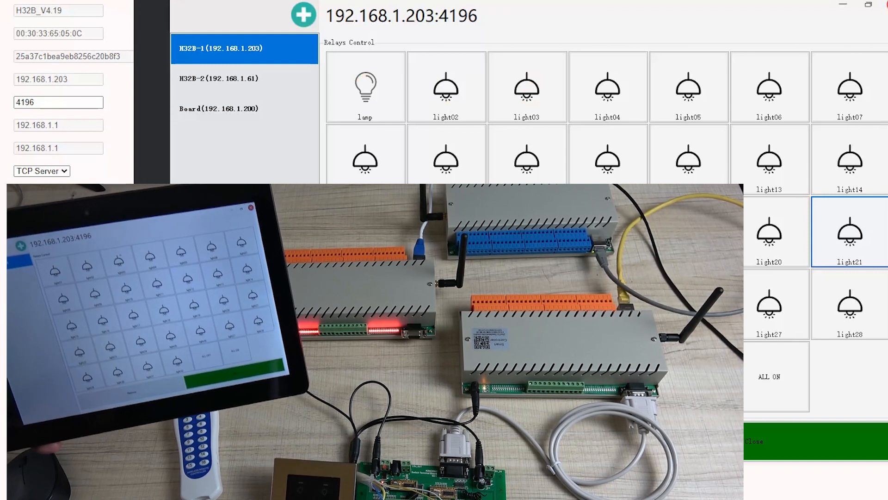
# Toggle light21 off and on, then switch the lamp and light02 back on to match the tablet
pyautogui.click(769, 377)
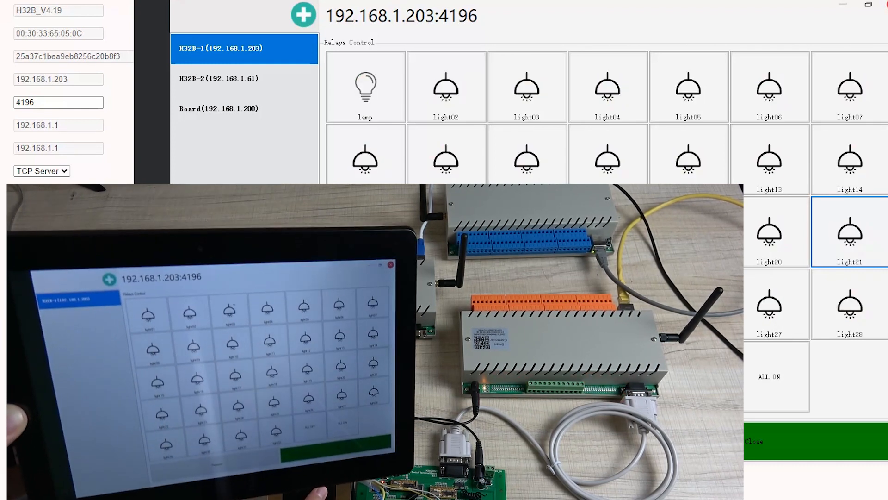
pyautogui.click(769, 377)
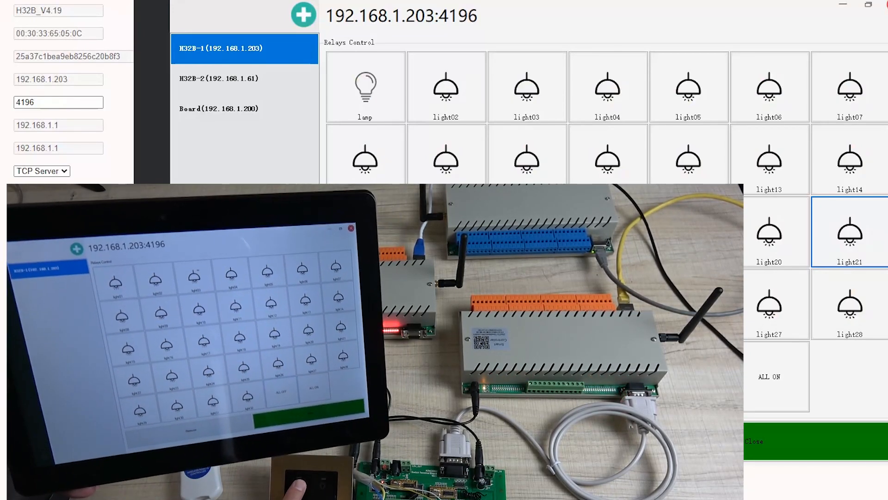
pyautogui.click(364, 88)
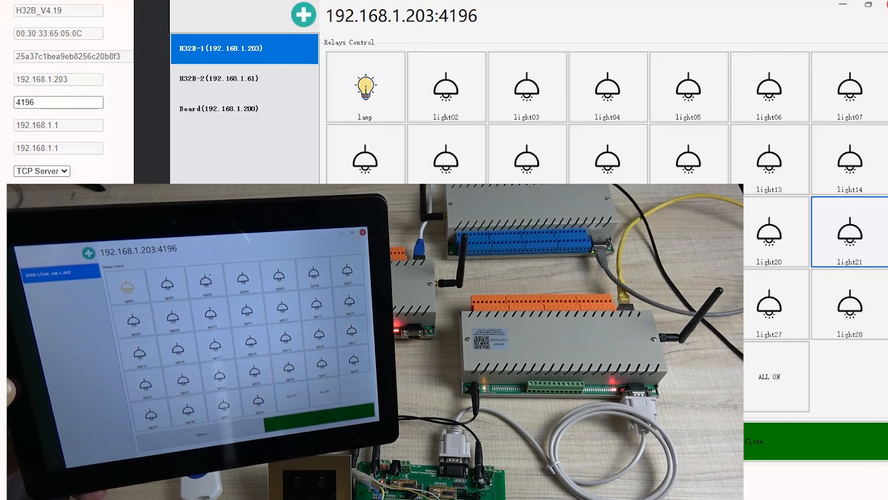
pyautogui.click(446, 87)
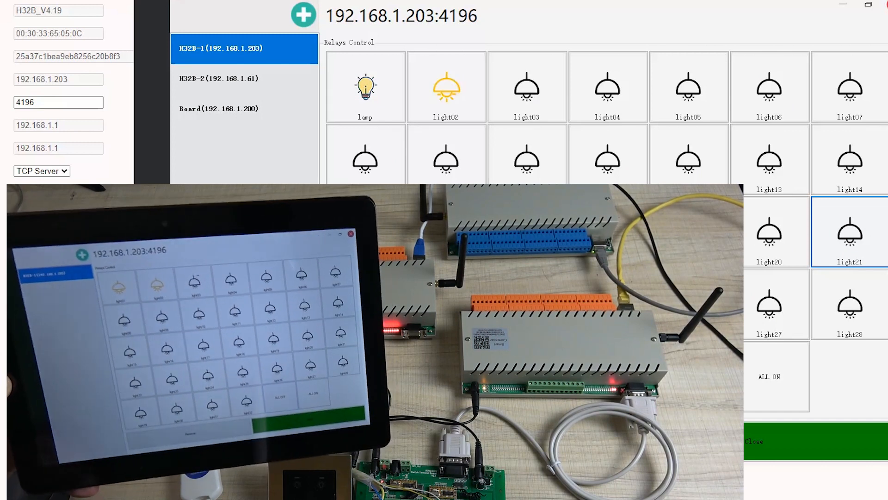